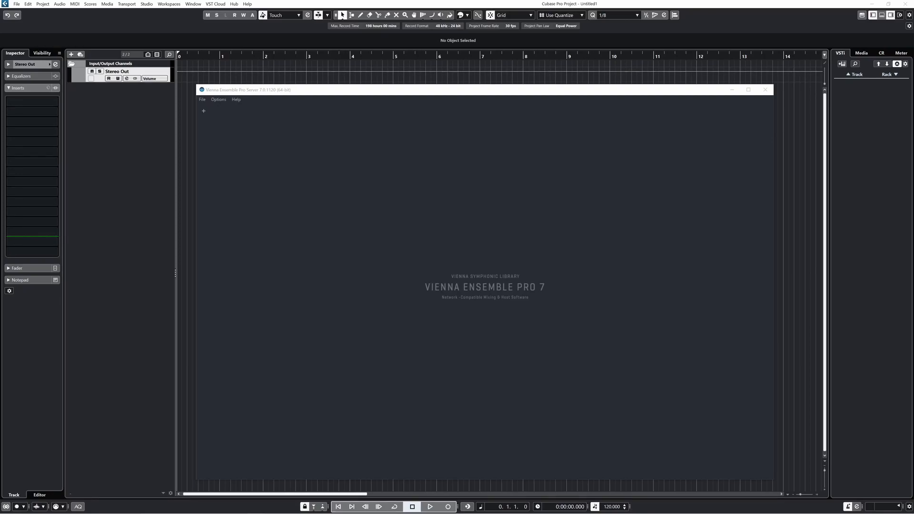
pyautogui.moveTo(644, 128)
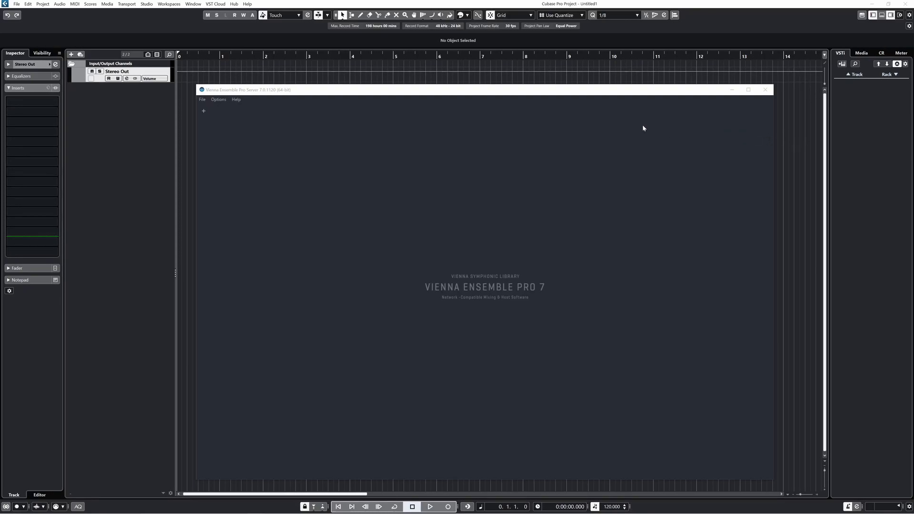
pyautogui.moveTo(209, 111)
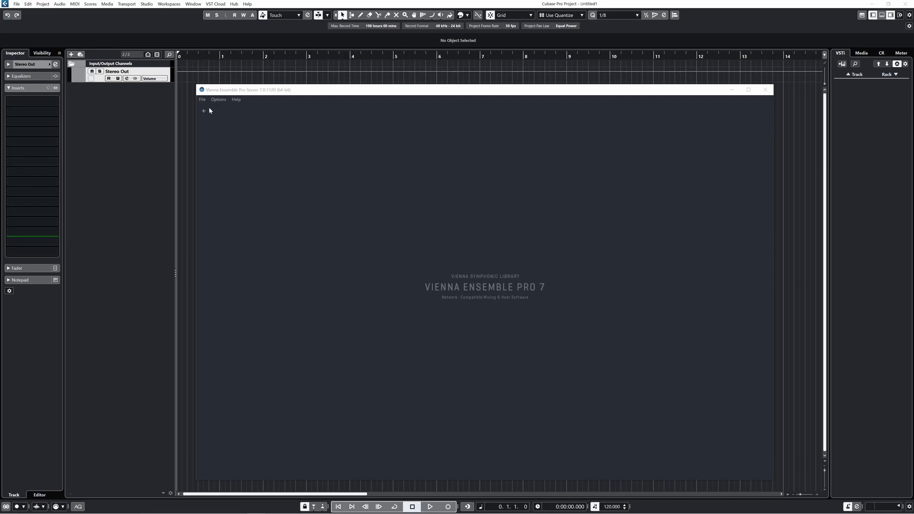
# - Add a new empty instance and name it Berlin Woodwinds
pyautogui.click(203, 111)
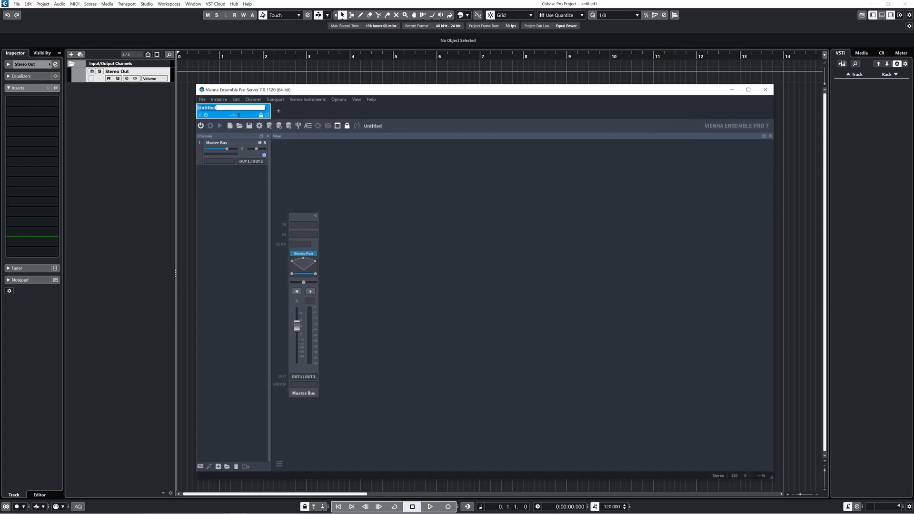
pyautogui.write('Berlin Woodwinds')
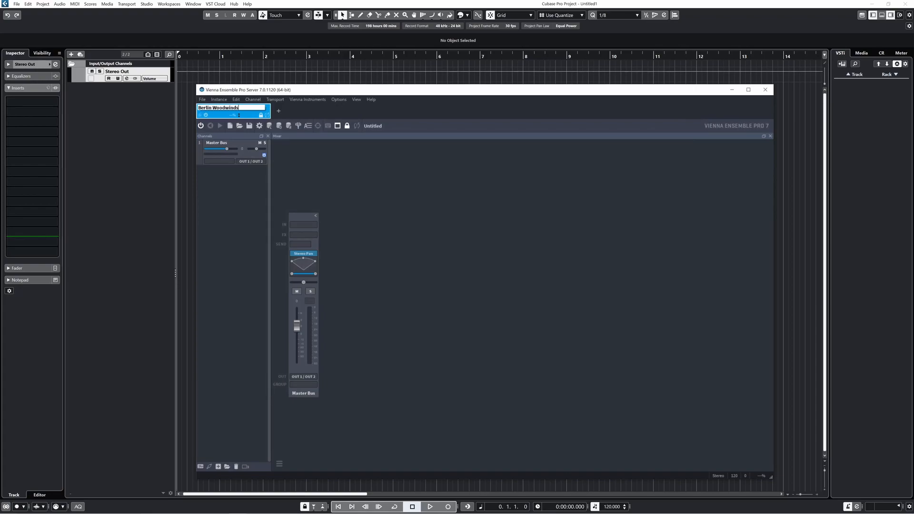
# - Delete the Master Bus channel and insert a SINE Player plugin channel in its place
pyautogui.rightClick(224, 148)
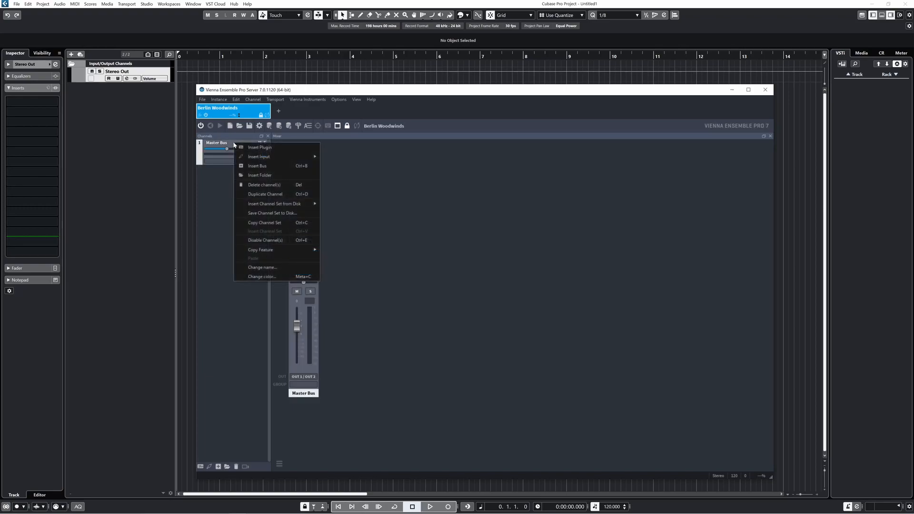
pyautogui.click(263, 185)
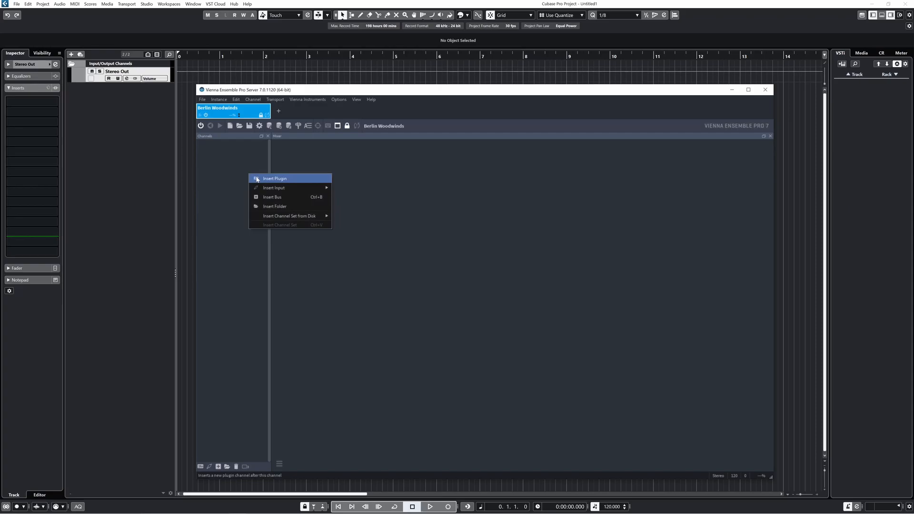
pyautogui.click(274, 179)
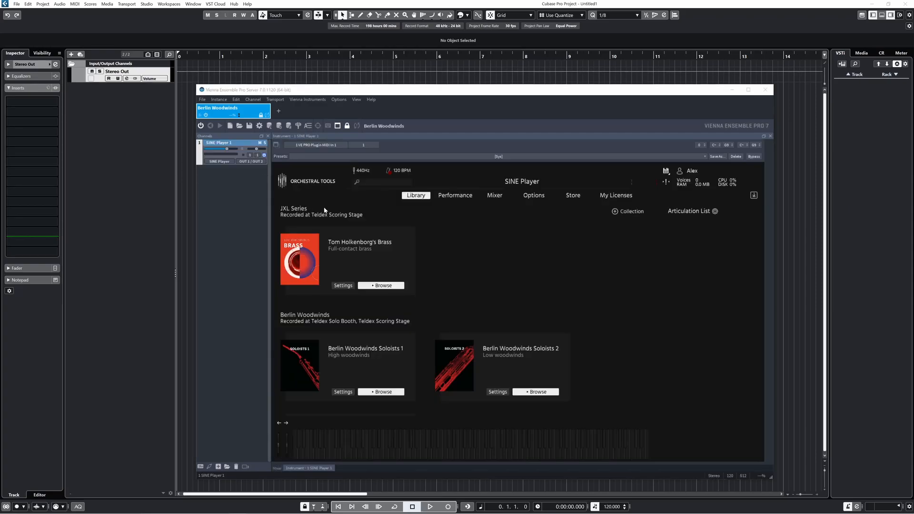
pyautogui.moveTo(466, 220)
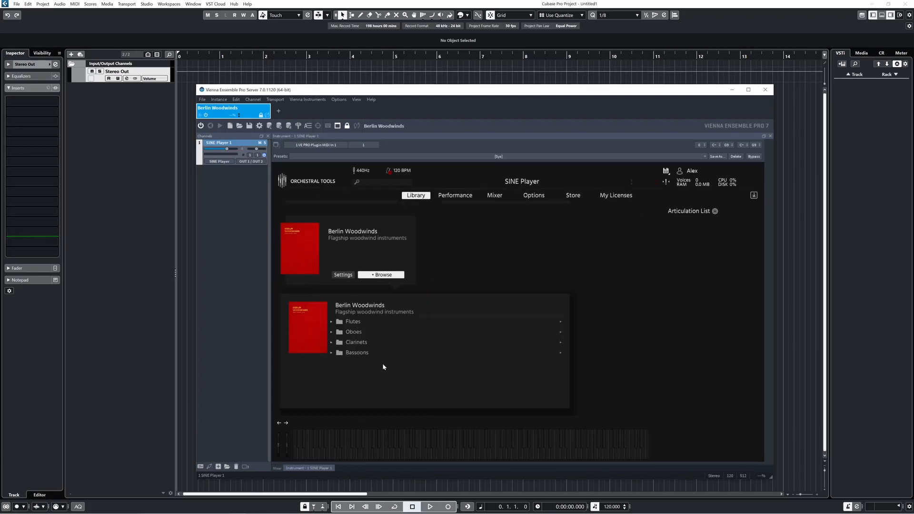
# - Load a Piccolo Flute with Sustains + LEG, Sustains accented, Marcato long and Marcato short
pyautogui.click(352, 321)
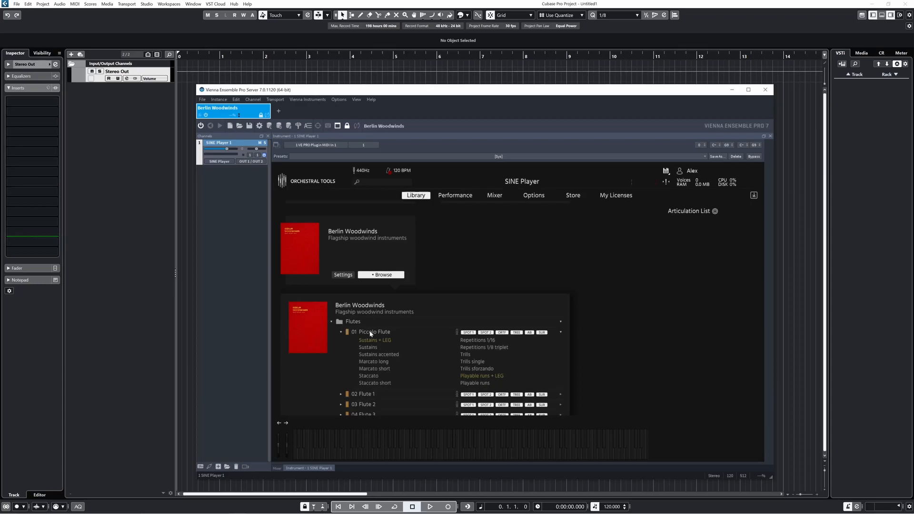
pyautogui.click(375, 340)
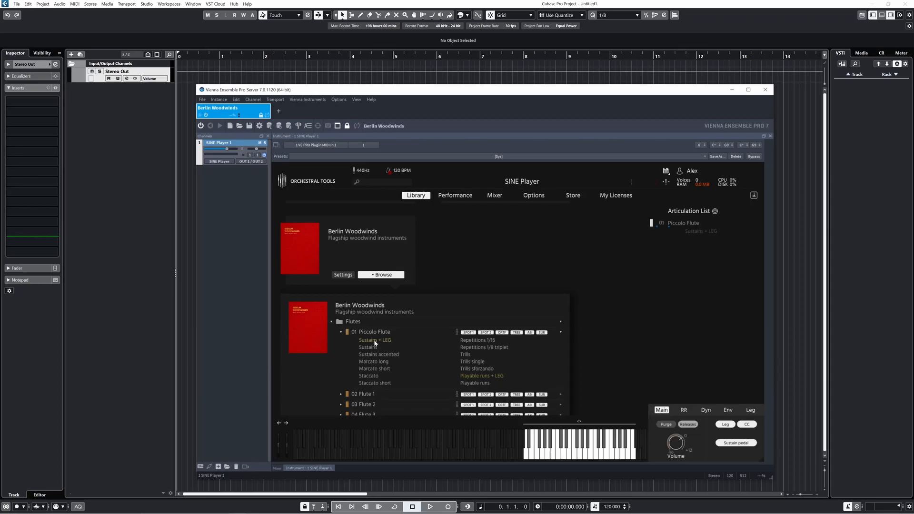
pyautogui.click(375, 339)
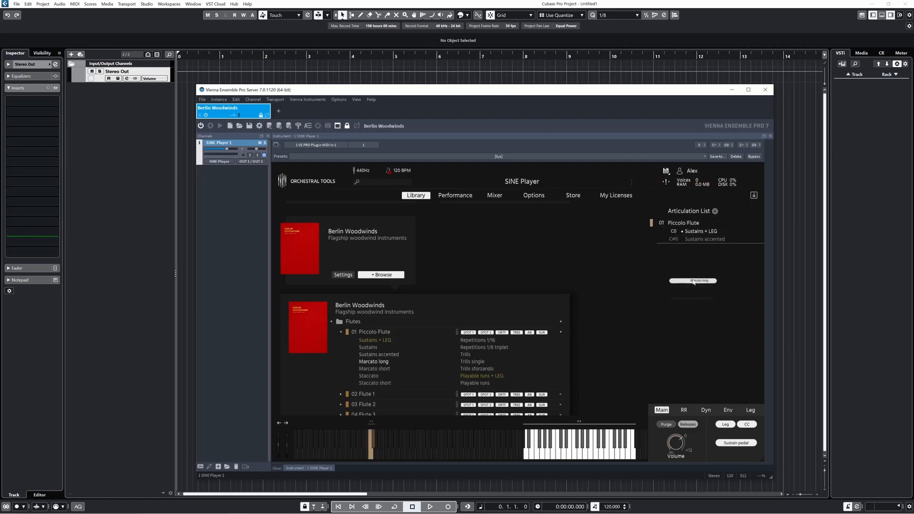
pyautogui.click(373, 361)
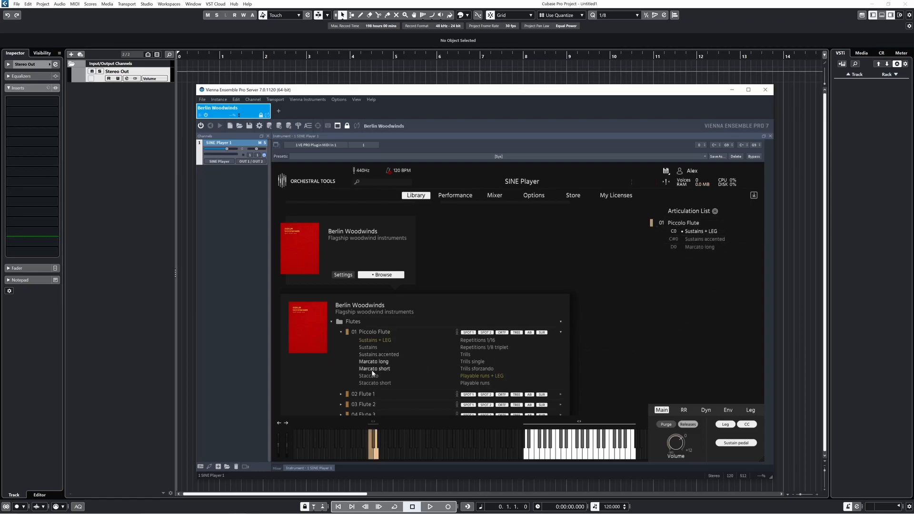
pyautogui.click(374, 368)
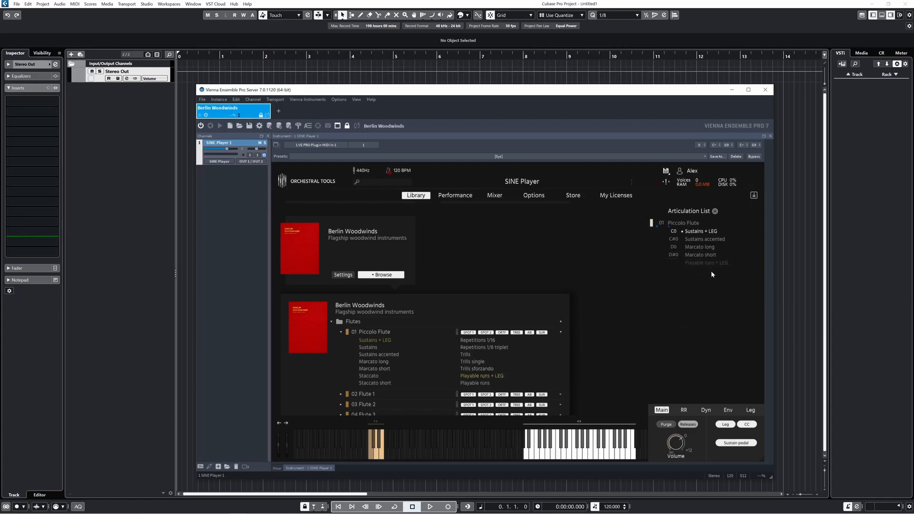
# - Load a second piccolo with Staccato and a third with Trills and Trills single
pyautogui.click(368, 376)
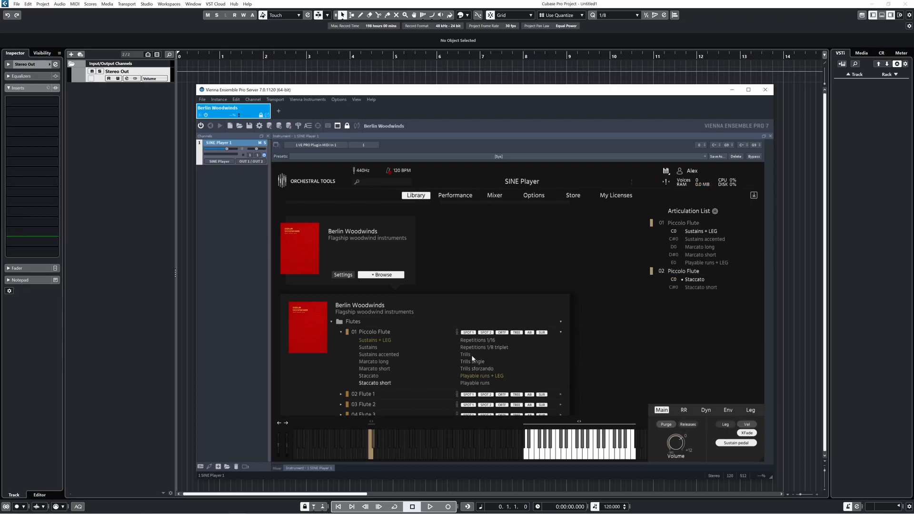
pyautogui.click(464, 354)
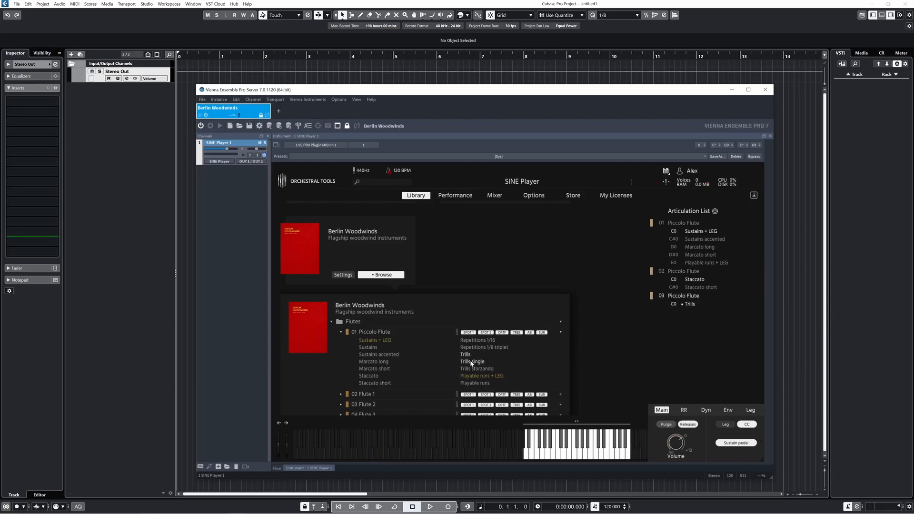
pyautogui.click(472, 362)
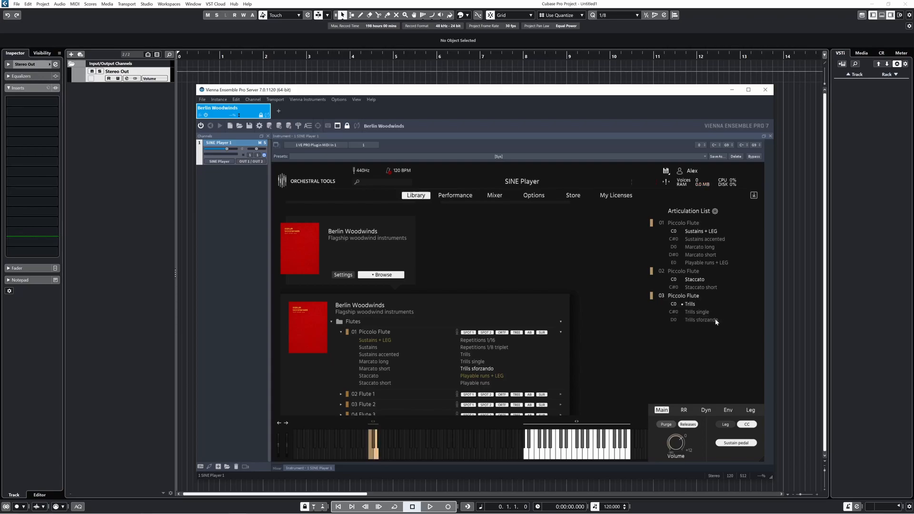
pyautogui.moveTo(715, 326)
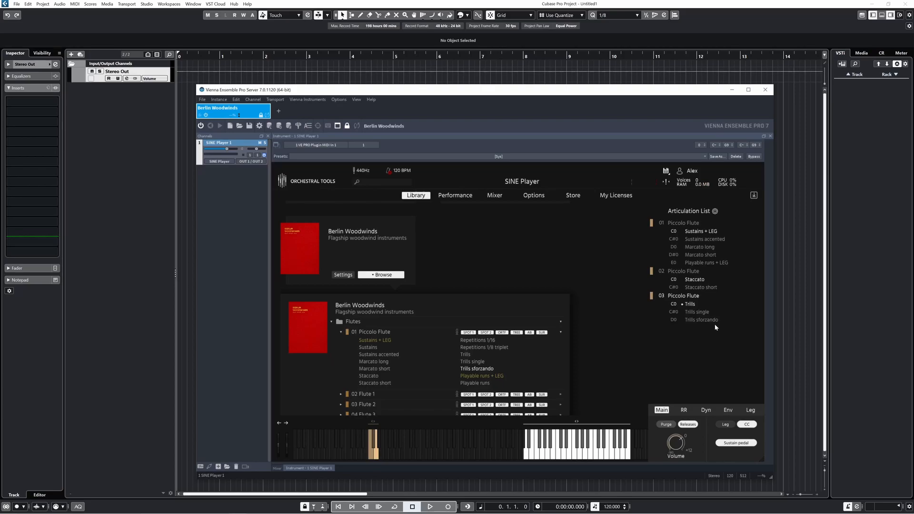
pyautogui.moveTo(716, 328)
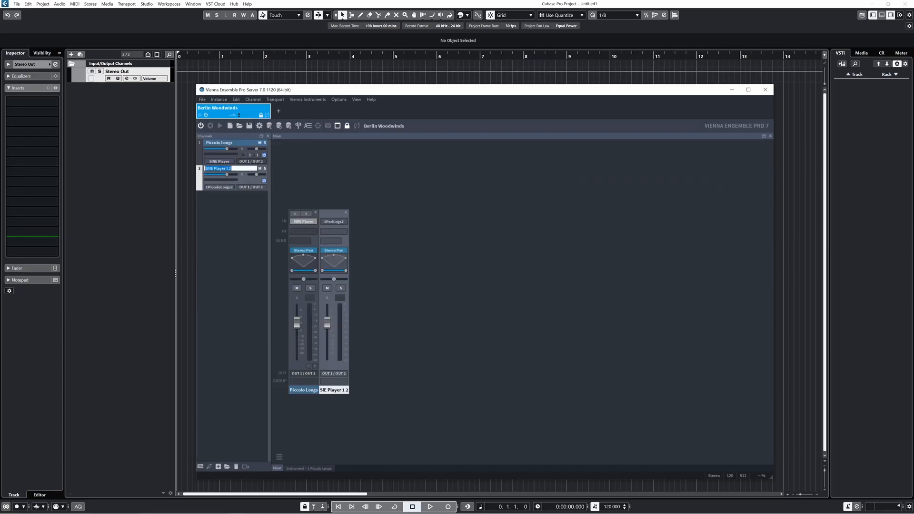
# - Rename the channels Piccolo Longs and Piccolo Shorts, then start inserting a bus channel
pyautogui.write('Piccol')
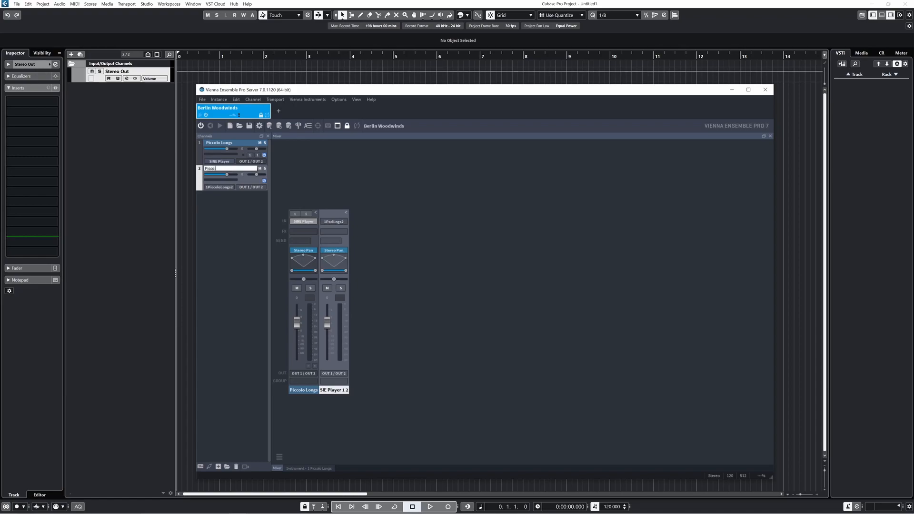
pyautogui.write('Piccolo Shorts')
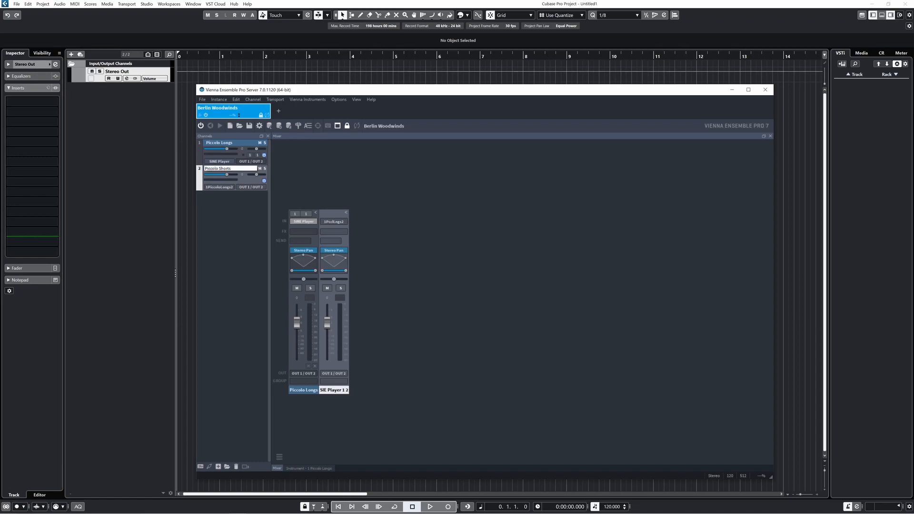
pyautogui.rightClick(314, 221)
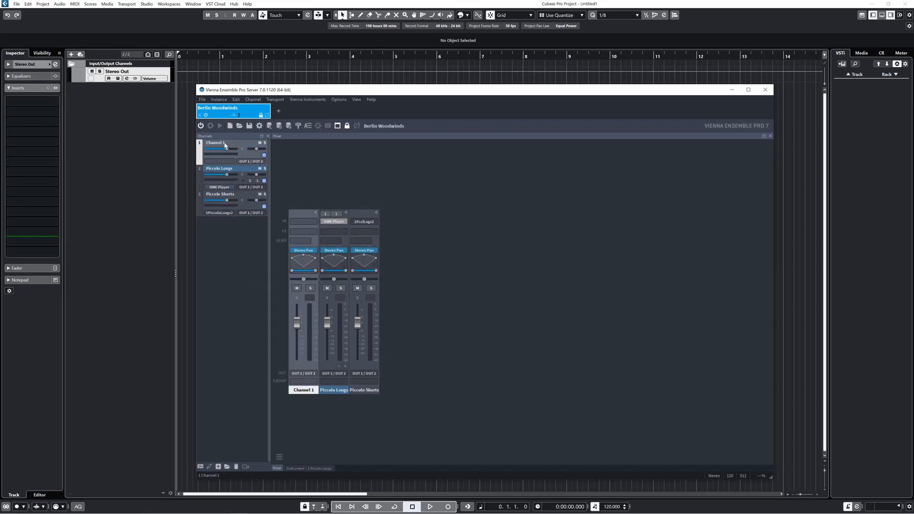
# - Name the new channel Piccolo Bus and route Piccolo Longs and Piccolo Shorts into it
pyautogui.write('Piccolo B')
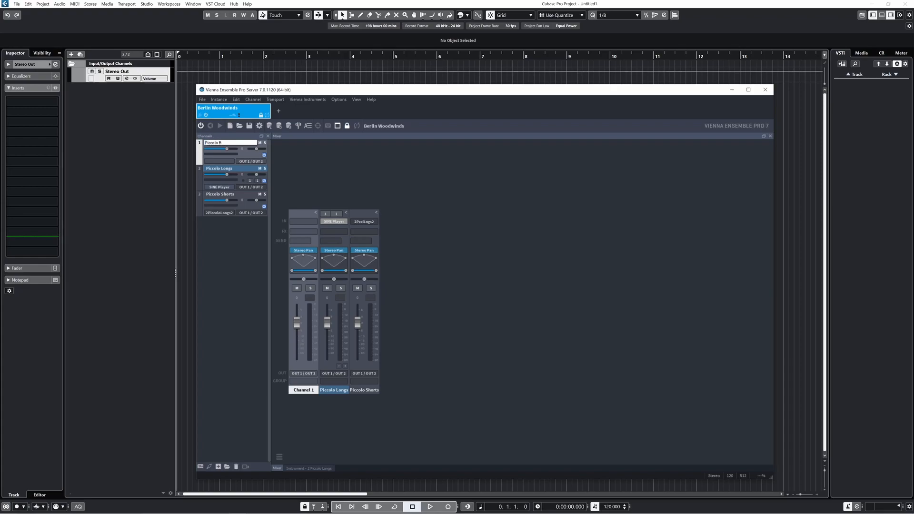
pyautogui.write('Piccolo Bus')
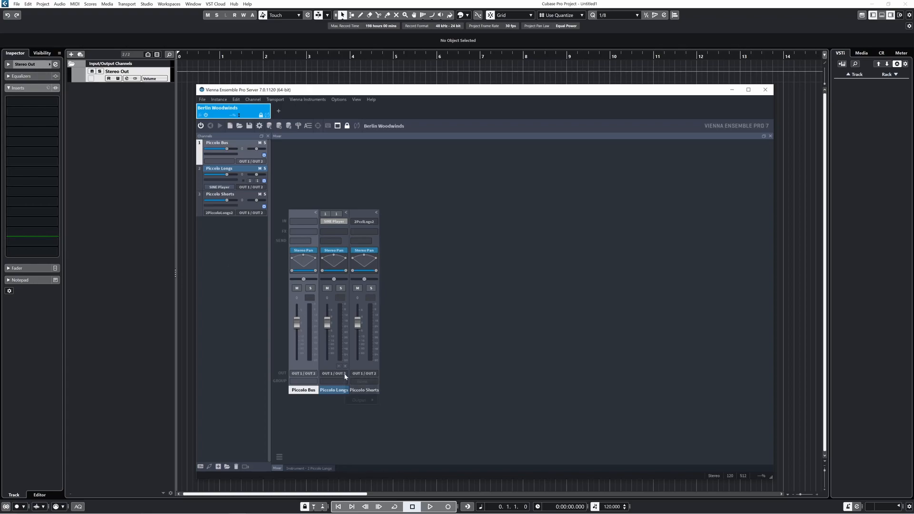
pyautogui.click(333, 373)
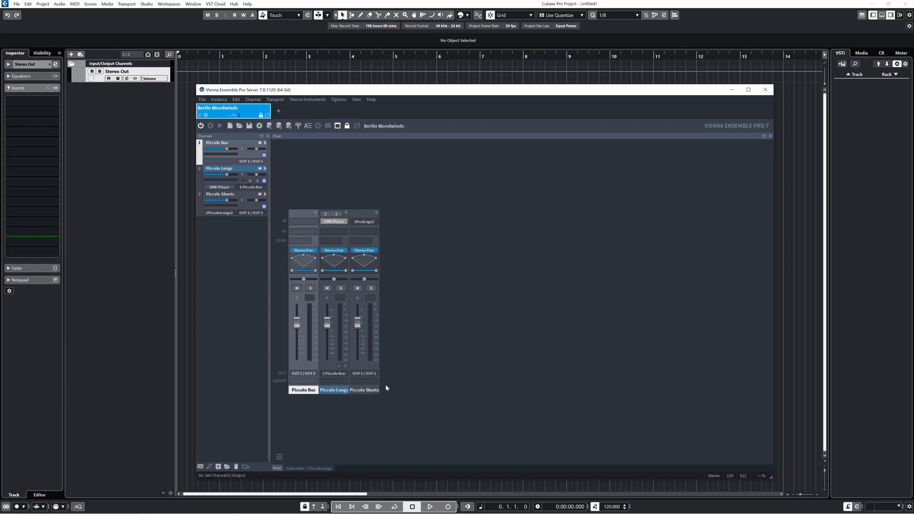
pyautogui.click(333, 373)
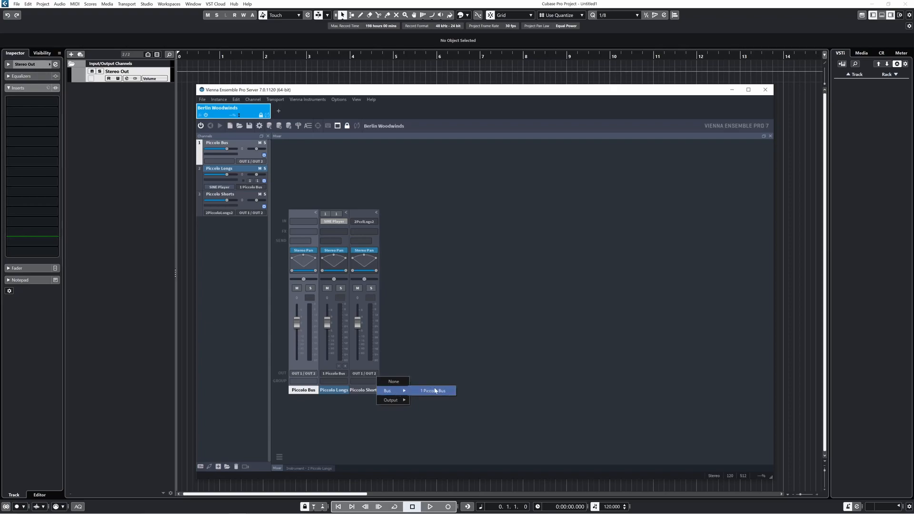
pyautogui.click(431, 390)
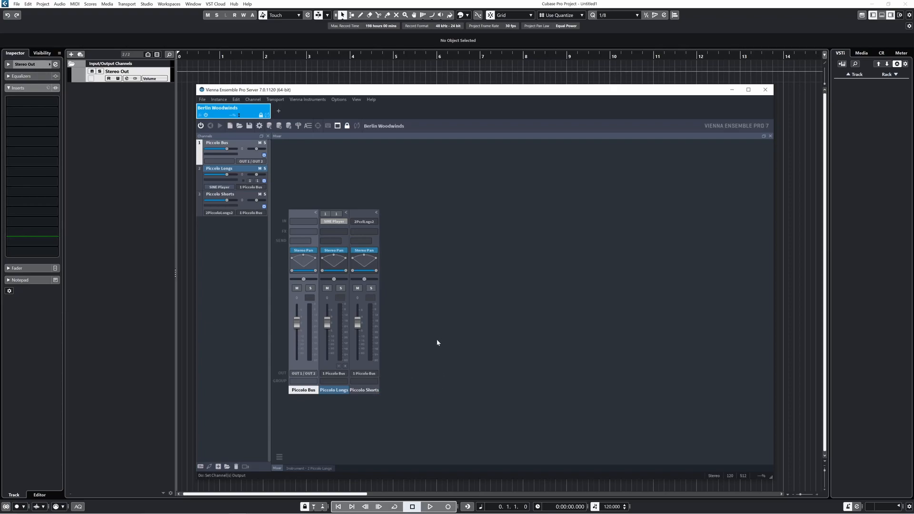
pyautogui.moveTo(230, 239)
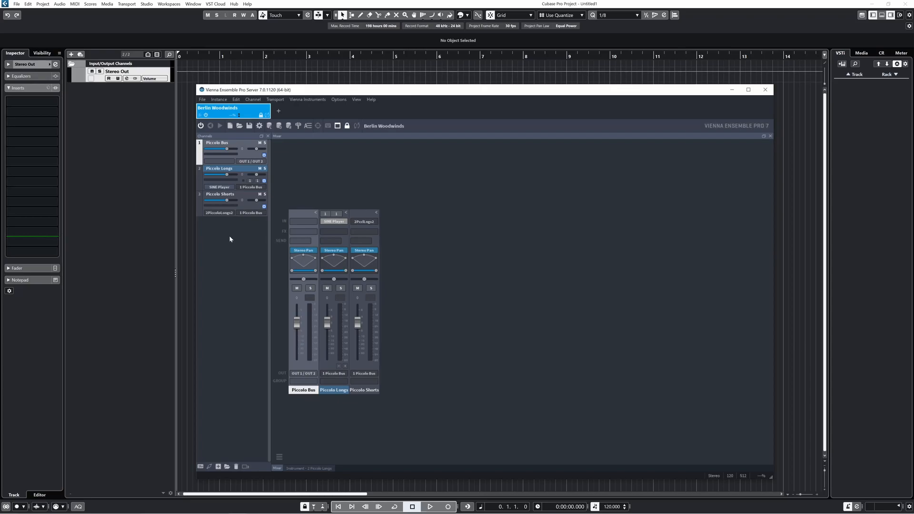
pyautogui.moveTo(241, 169)
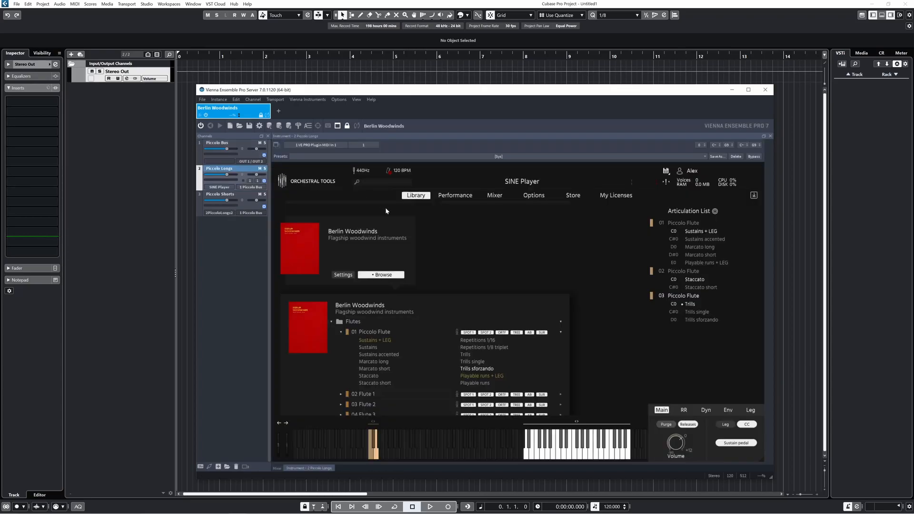
# - Show the SINE Player mixer page and set Piccolo Longs to receive MIDI on all channels
pyautogui.click(493, 195)
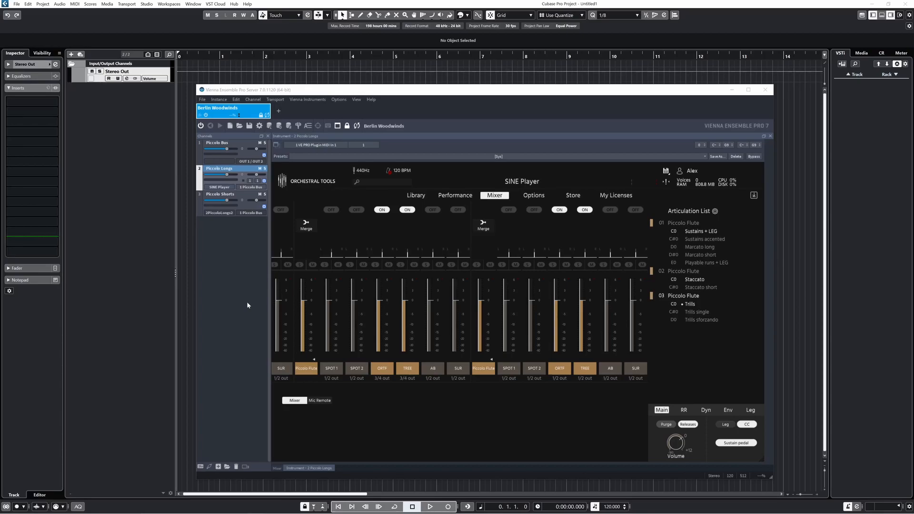
pyautogui.click(251, 180)
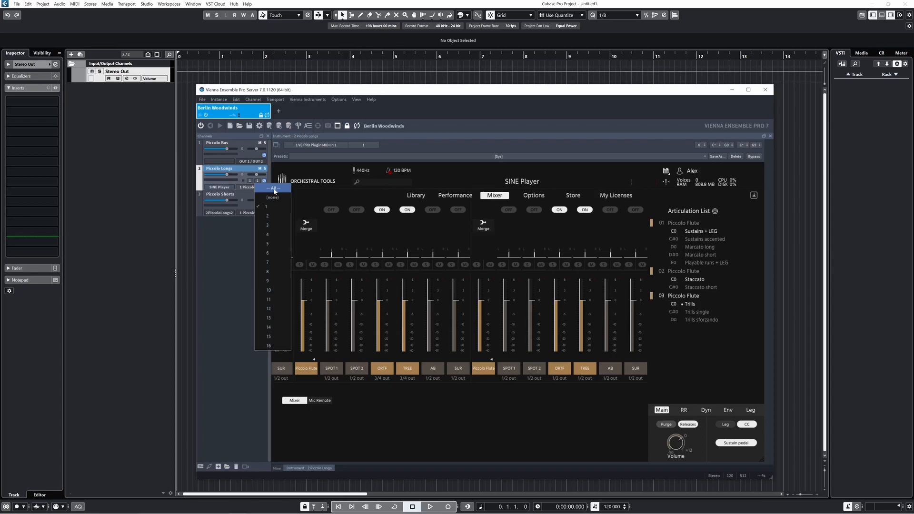
pyautogui.click(272, 189)
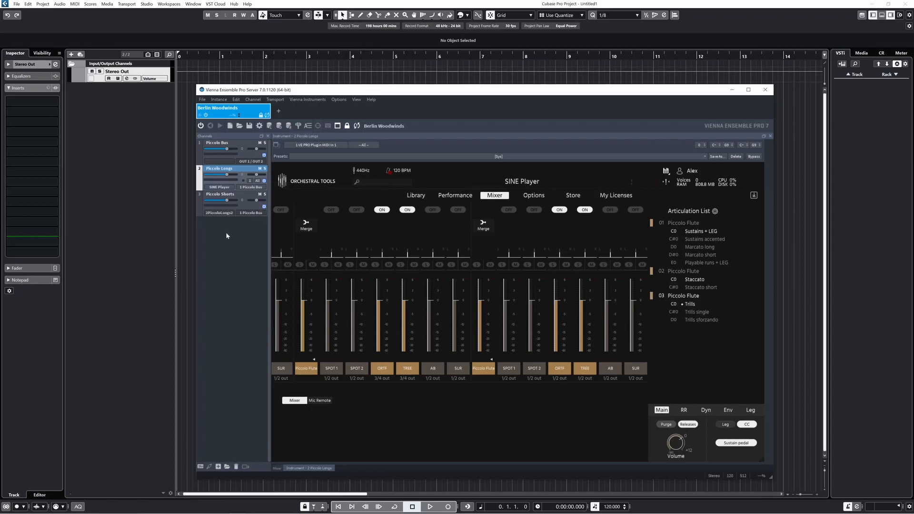
# - Minimize the VE Pro Server window and start adding a rack instrument in Cubase
pyautogui.click(765, 89)
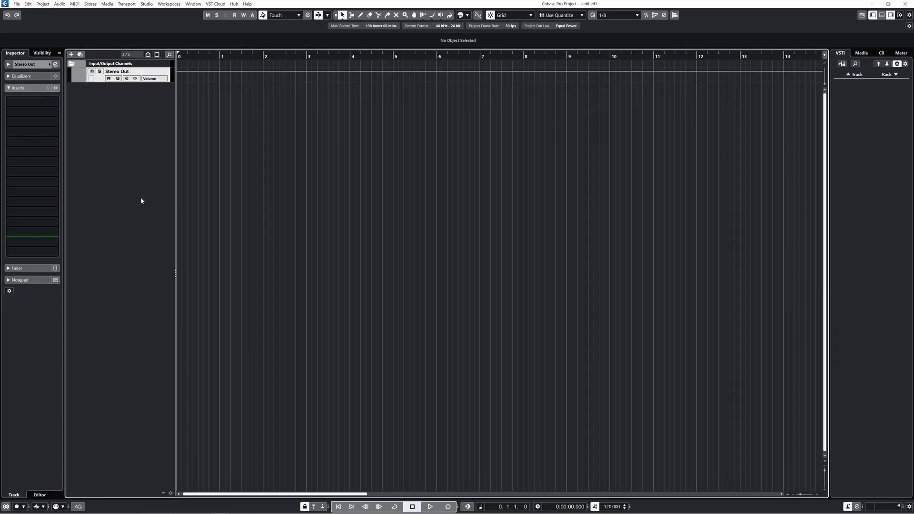
pyautogui.moveTo(861, 116)
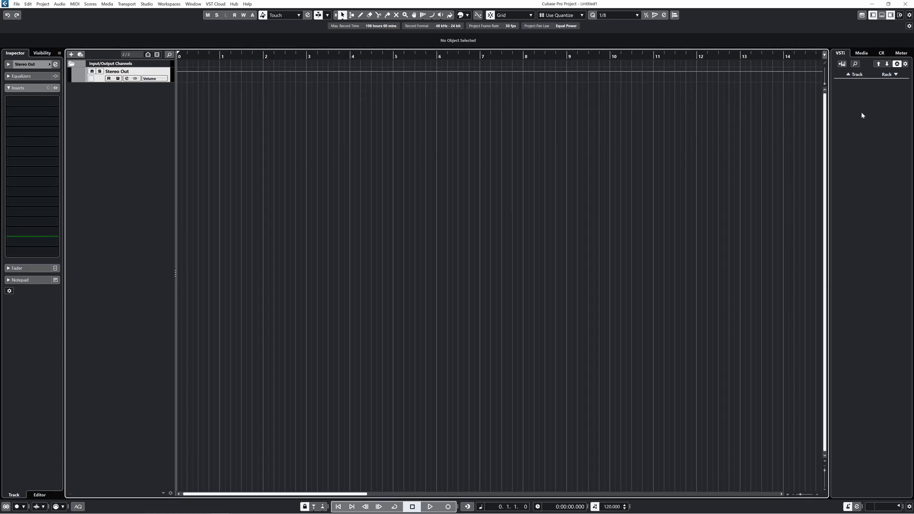
pyautogui.click(841, 63)
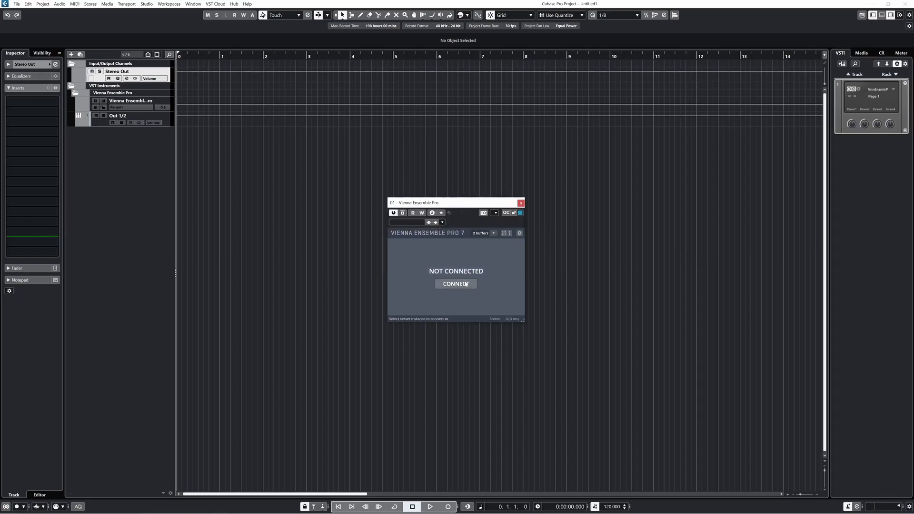
# - Connect the plugin to the Berlin Woodwinds instance and rename the rack instrument Berlin Woodwinds
pyautogui.click(455, 283)
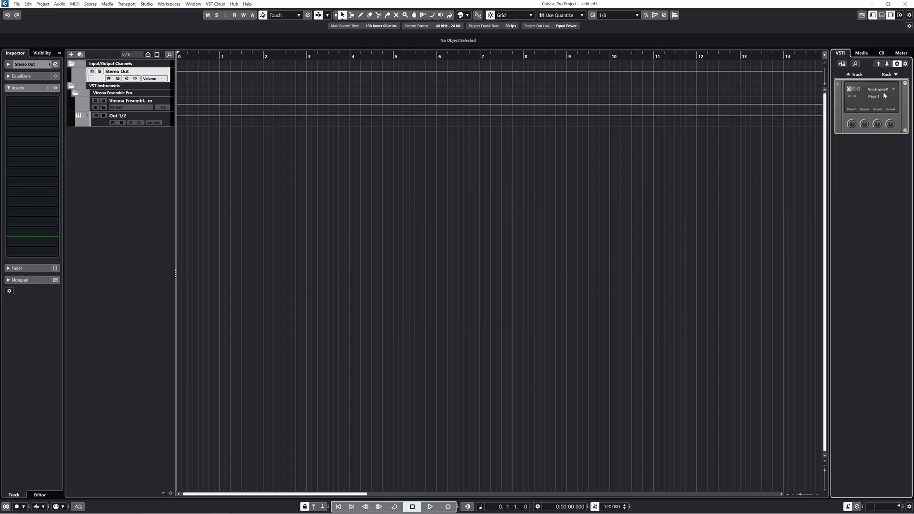
pyautogui.doubleClick(876, 89)
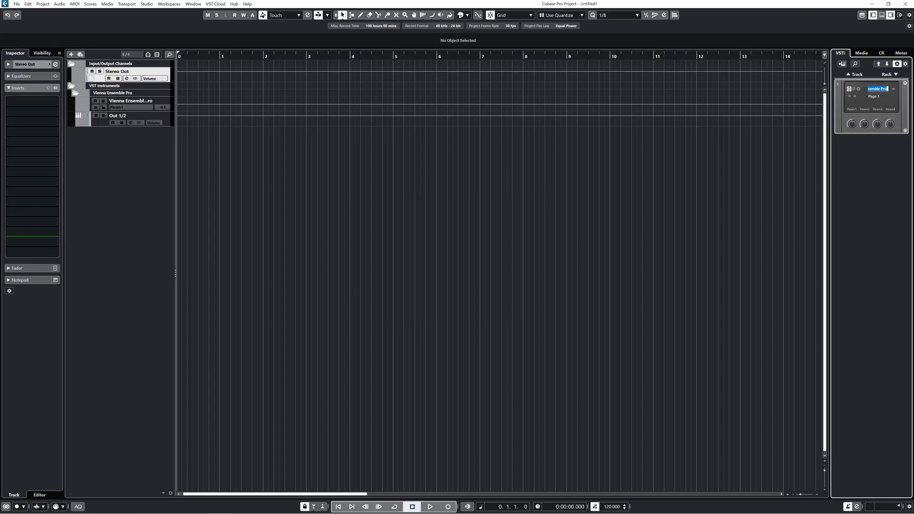
pyautogui.write('Woodwinds')
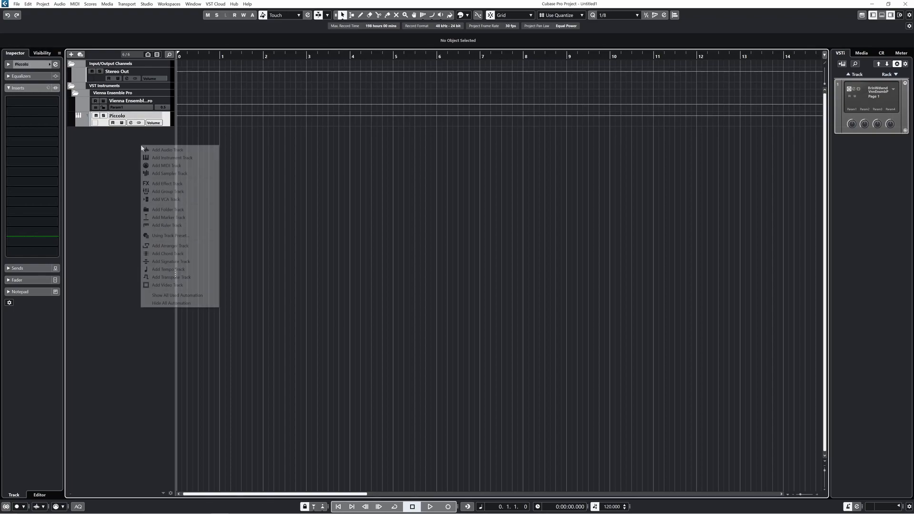
pyautogui.moveTo(168, 209)
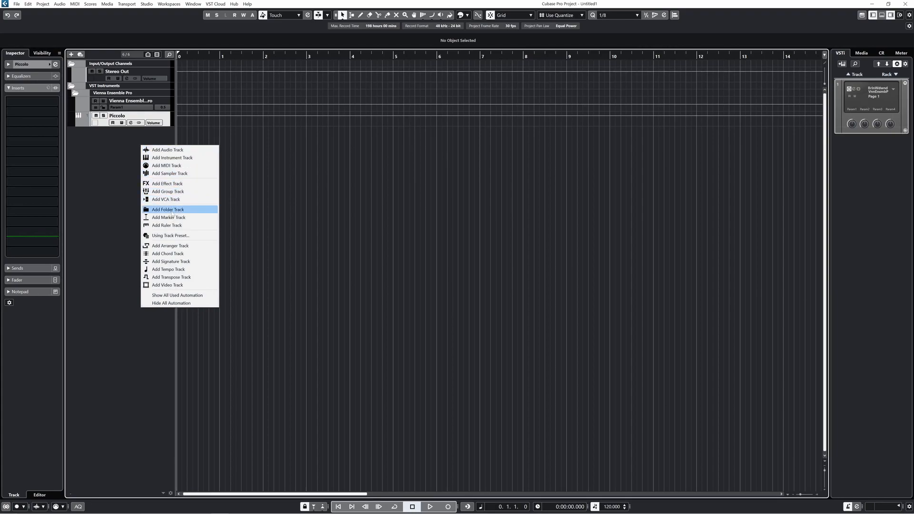
# - Create the Piccolo MIDI tracks and route Piccolo Longs and Shorts to Berlin Woodwinds MIDI In 1
pyautogui.click(166, 165)
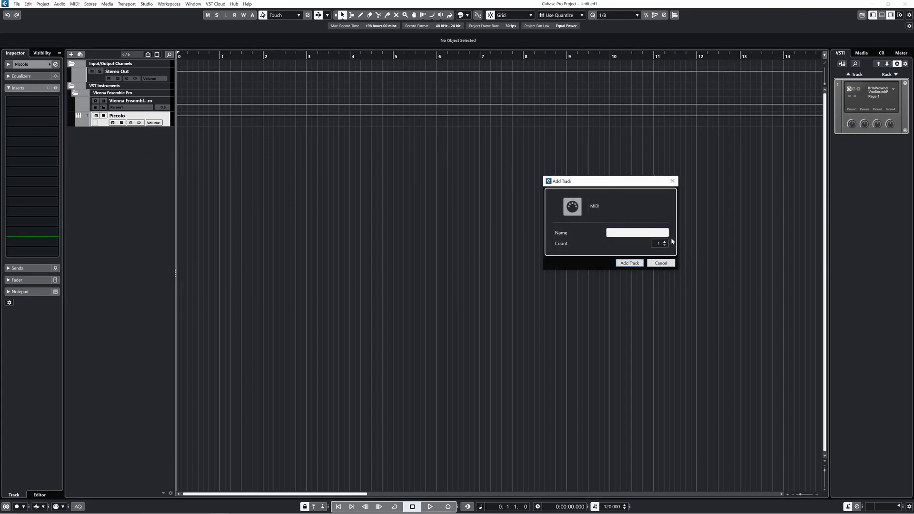
pyautogui.click(629, 263)
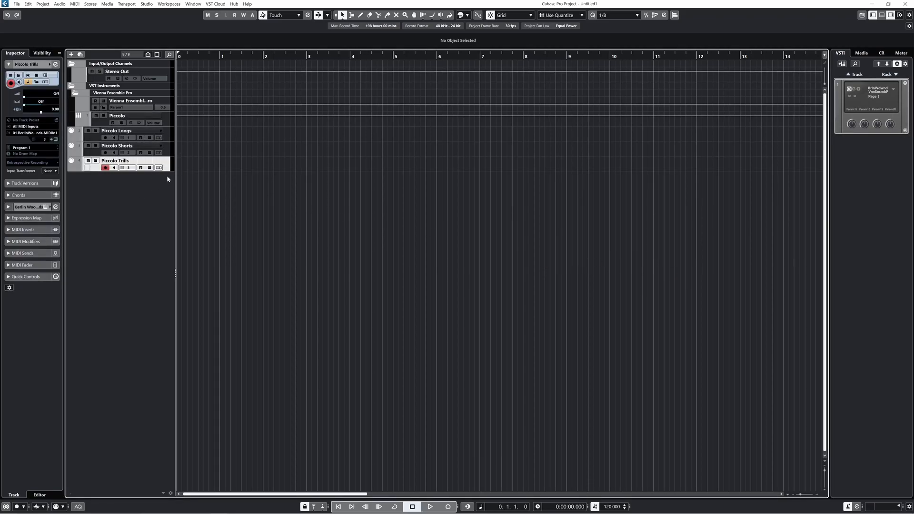
pyautogui.click(35, 132)
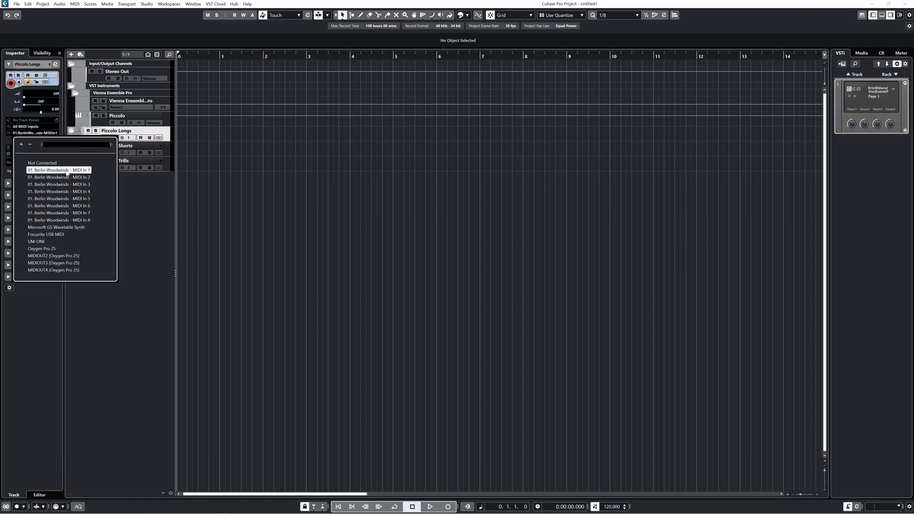
pyautogui.click(58, 170)
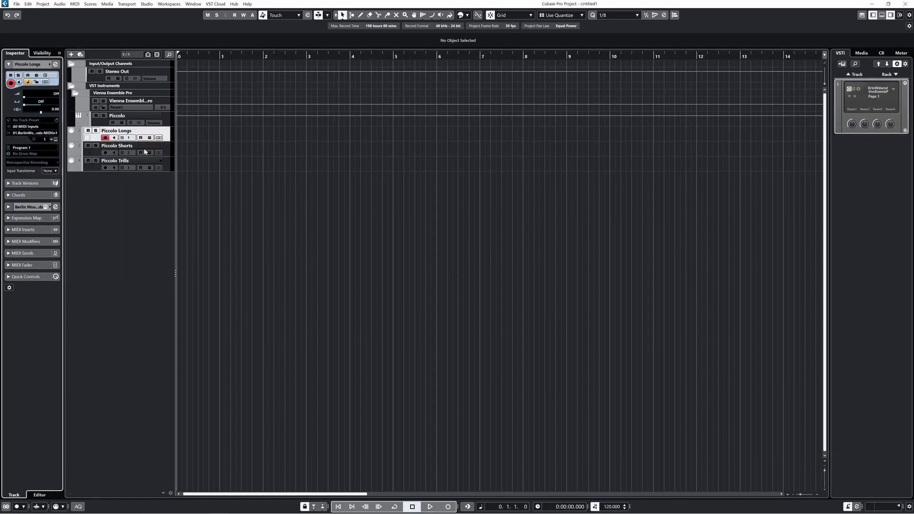
pyautogui.click(117, 145)
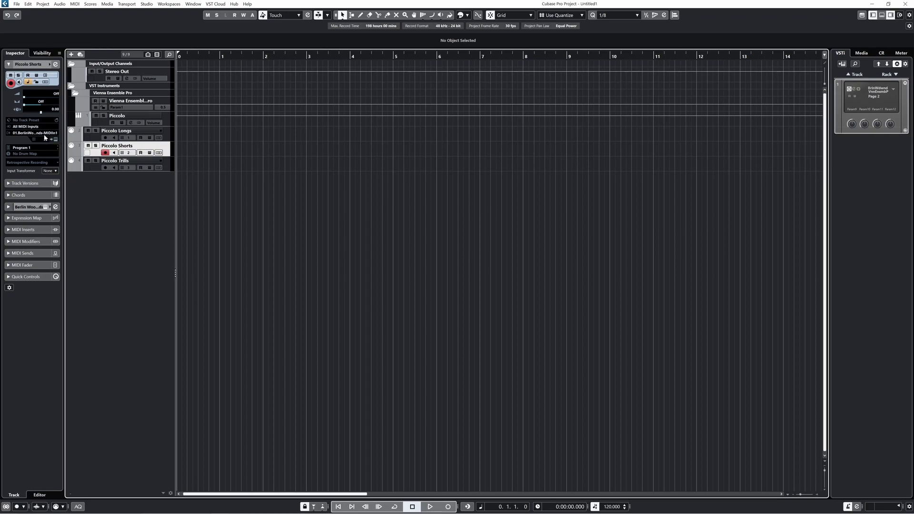
pyautogui.click(116, 160)
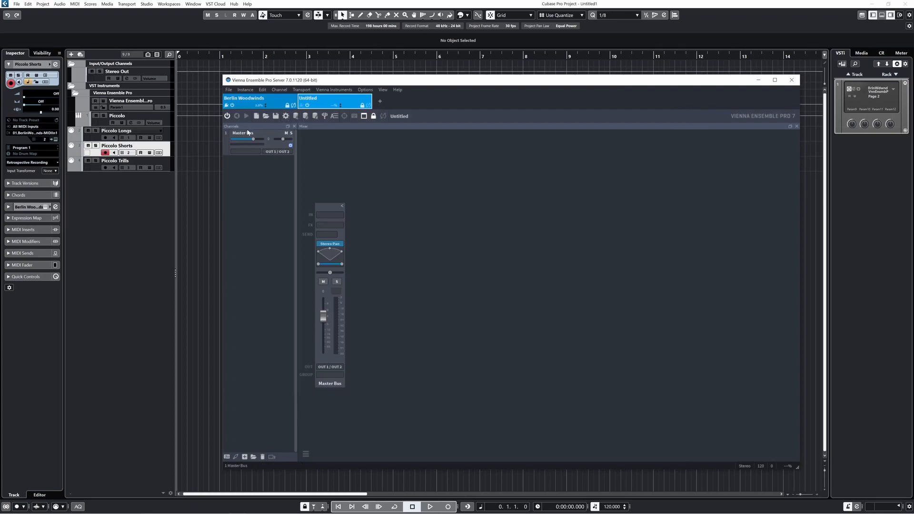
# - Delete the new instance's Master Bus, rename it Spitfire Appassionata Strings, and open the channel list options
pyautogui.rightClick(239, 132)
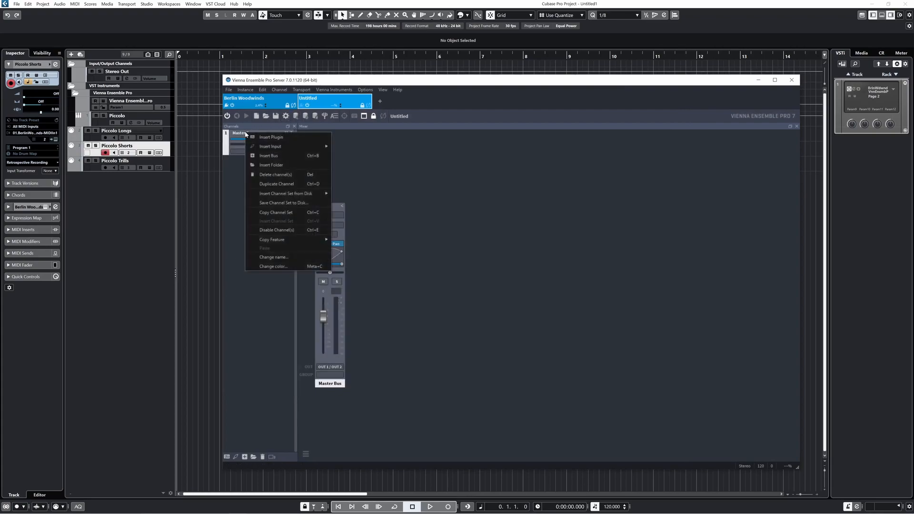
pyautogui.click(275, 174)
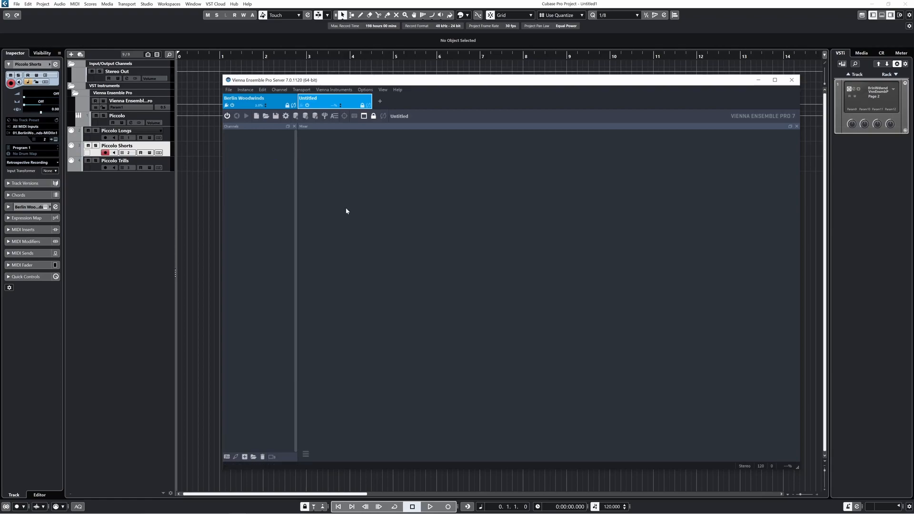
pyautogui.moveTo(446, 225)
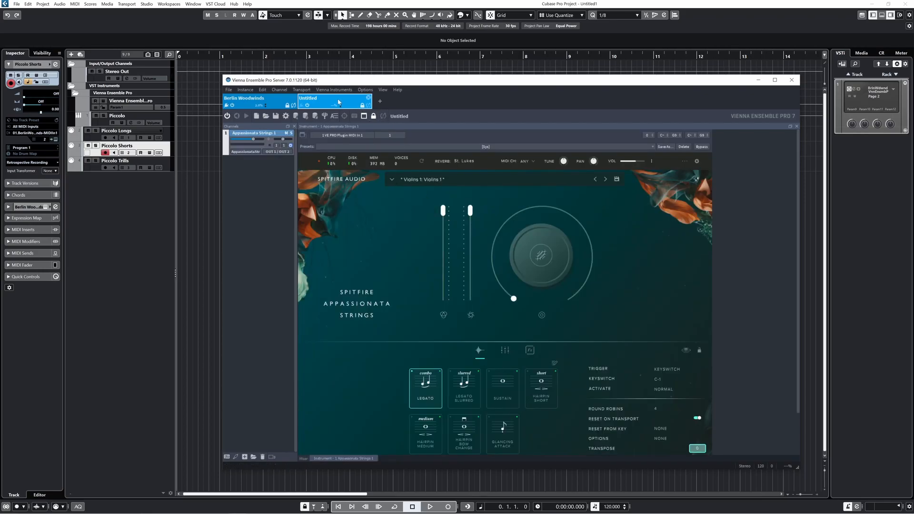
pyautogui.doubleClick(307, 97)
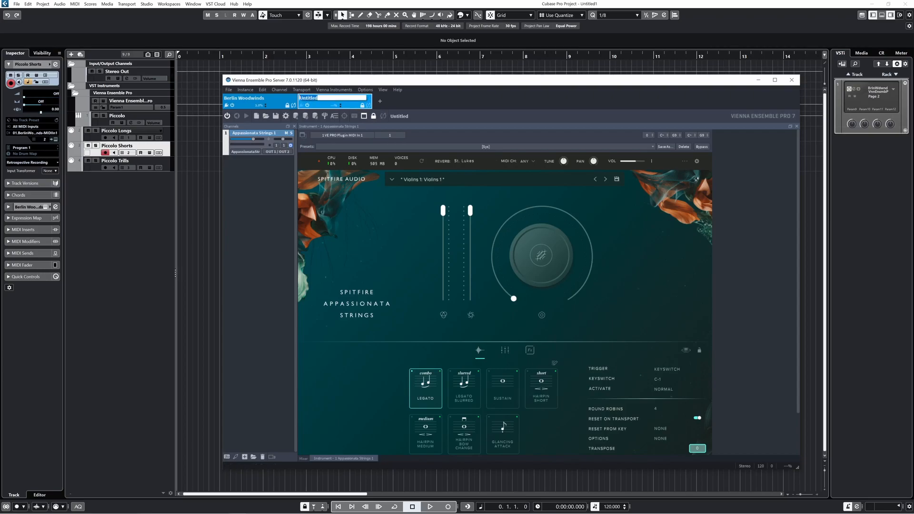
pyautogui.write('Spitfire Appassionata Strings')
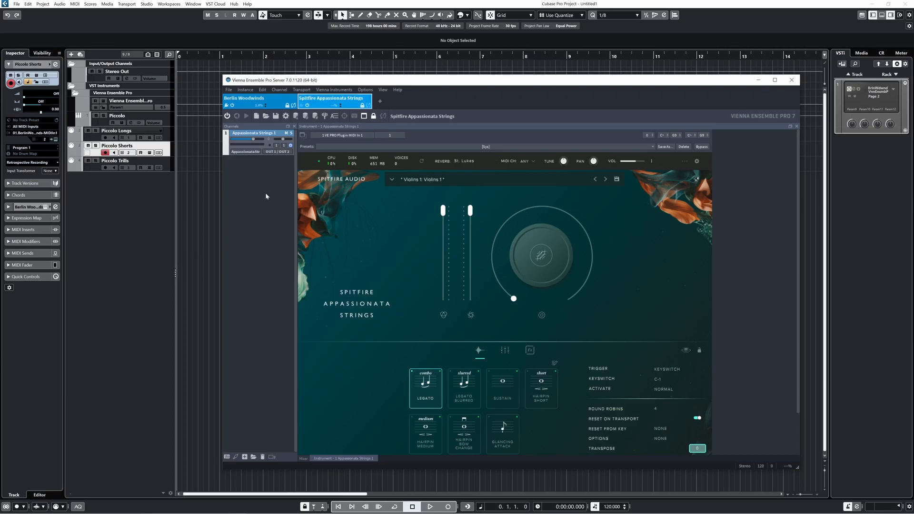
pyautogui.moveTo(436, 208)
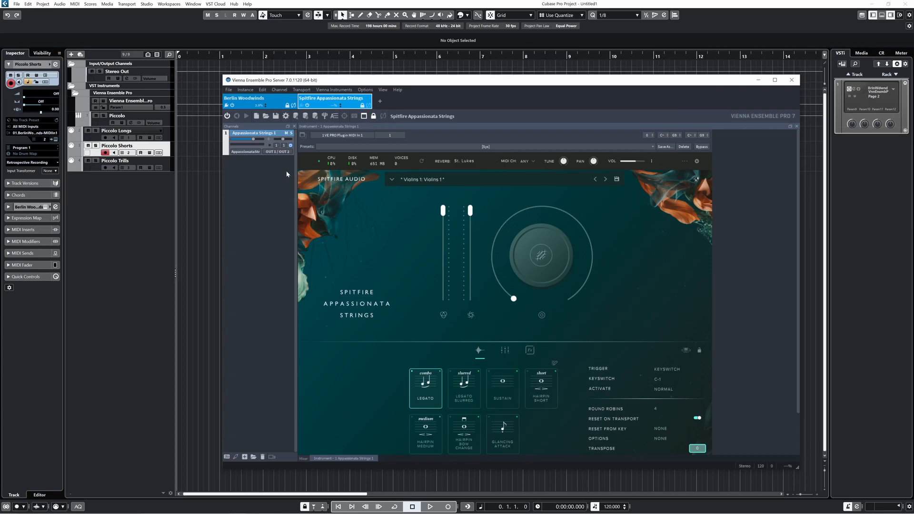
pyautogui.moveTo(263, 169)
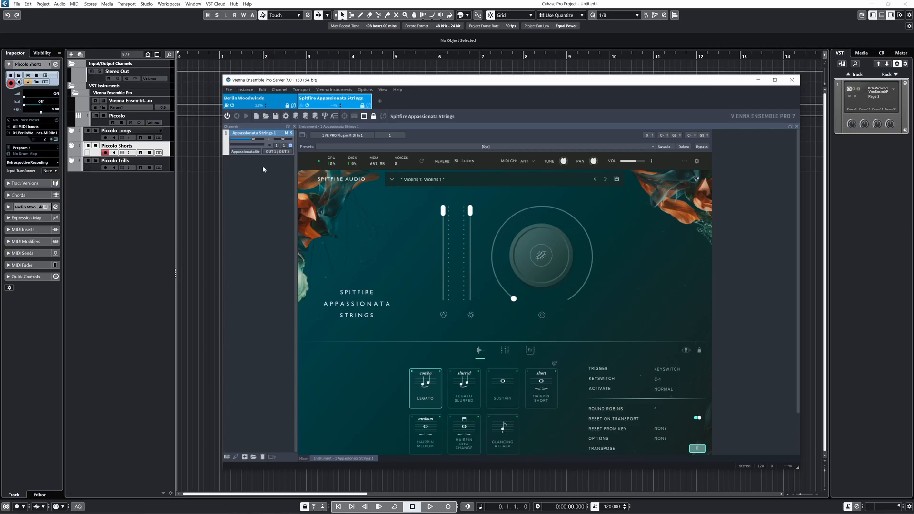
pyautogui.rightClick(262, 169)
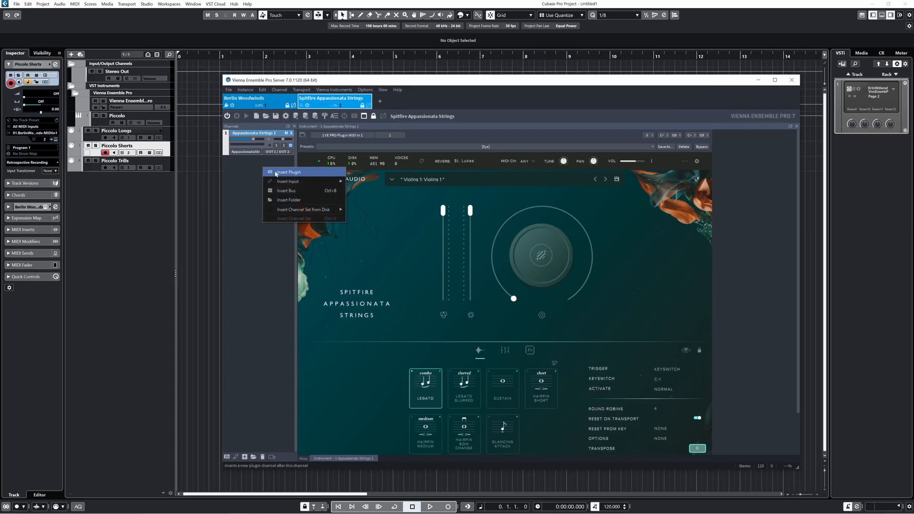
# - Insert a new plugin channel in the second Vienna Ensemble Pro instance
pyautogui.click(288, 172)
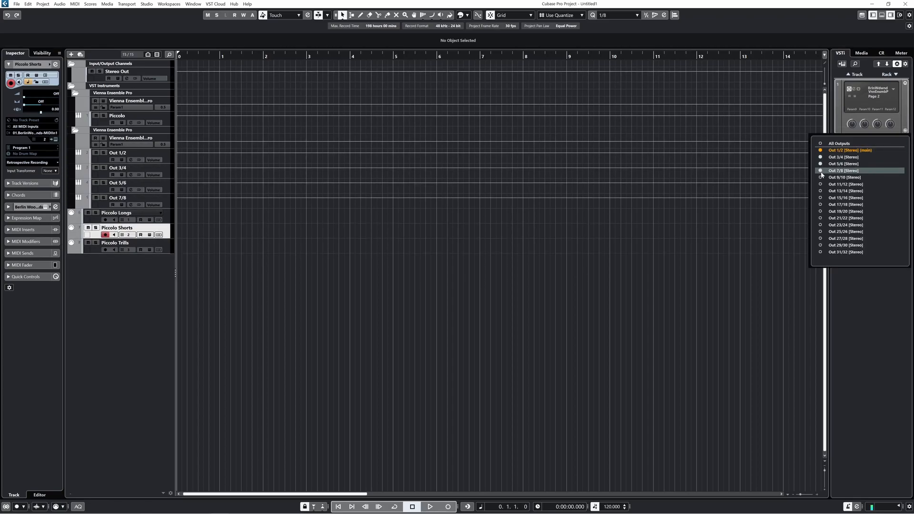
# - Add five new MIDI tracks to the project
pyautogui.click(844, 177)
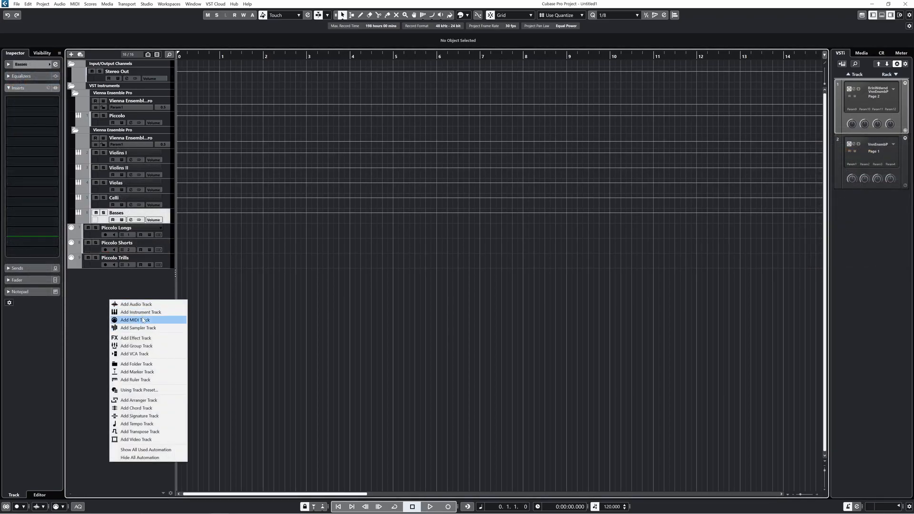
pyautogui.click(133, 319)
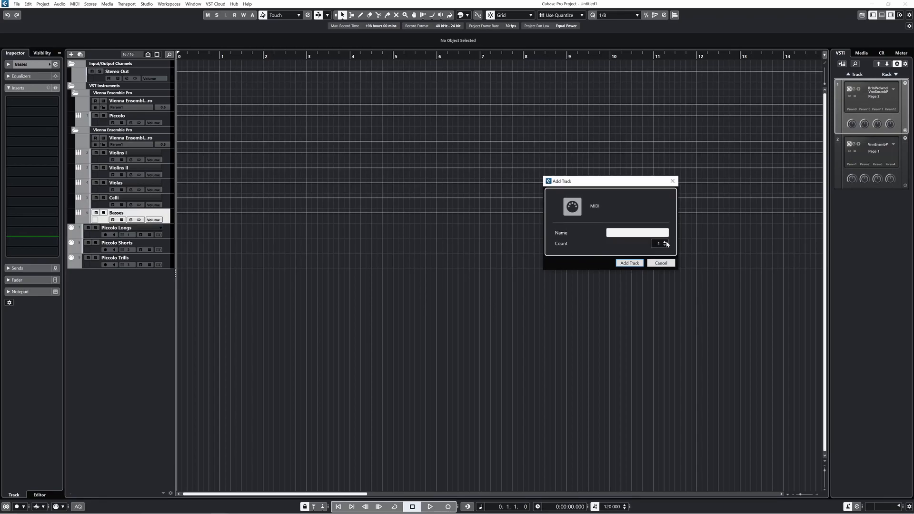
pyautogui.click(628, 262)
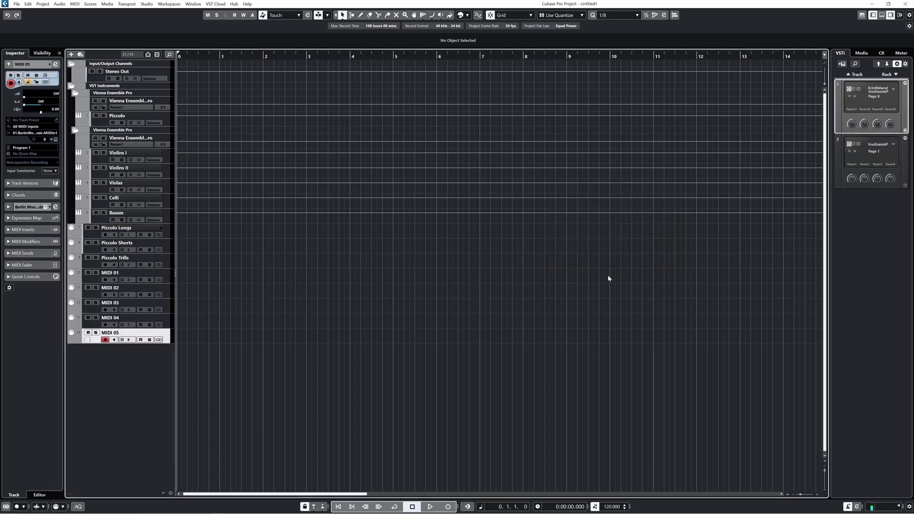
# - Rename the first MIDI track 'SAS V1' and route it to 02. Vienna Ensemble Pro - MIDI In 1
pyautogui.doubleClick(109, 273)
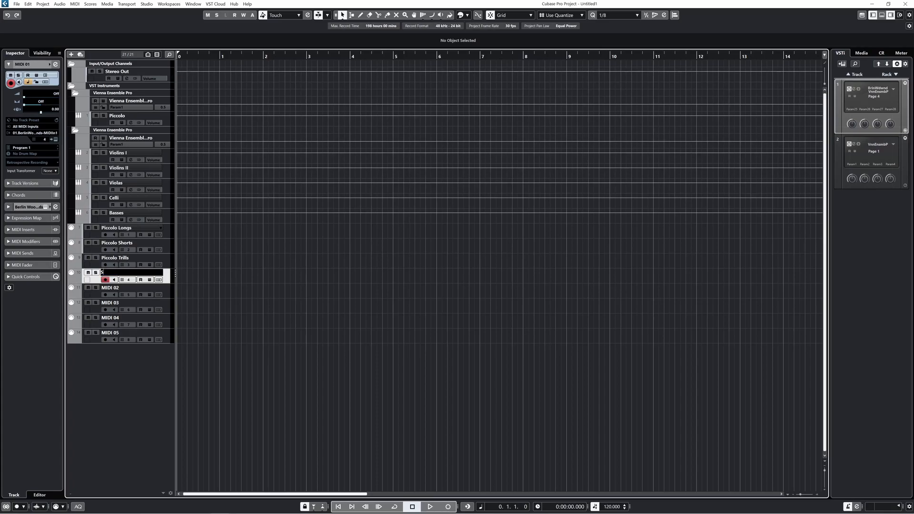
pyautogui.write('SAS V')
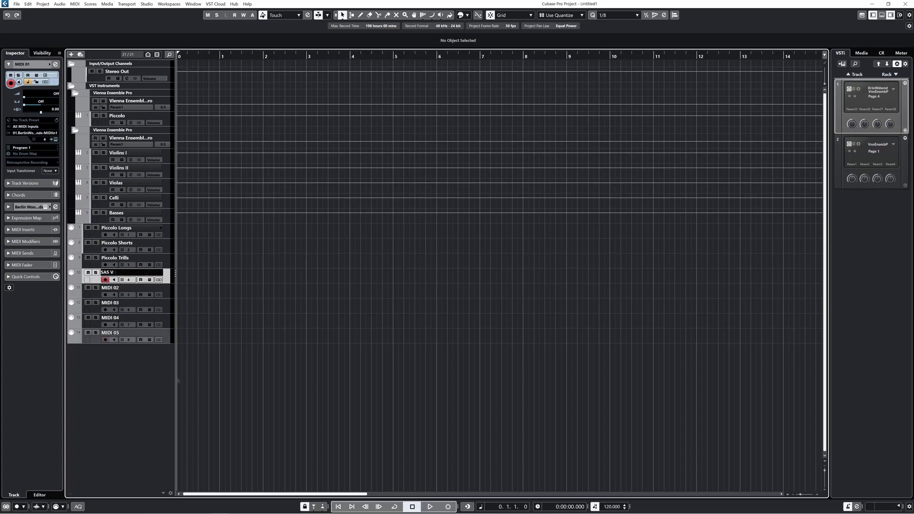
pyautogui.click(32, 133)
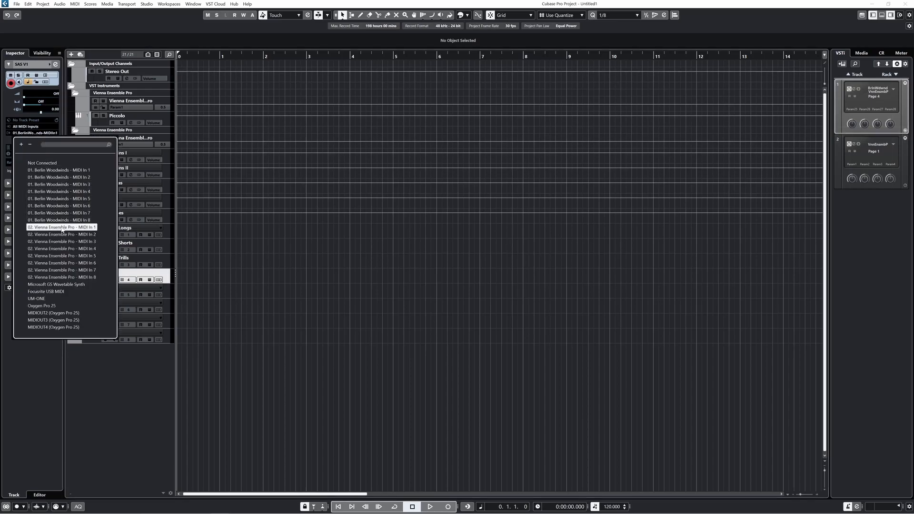
pyautogui.click(62, 227)
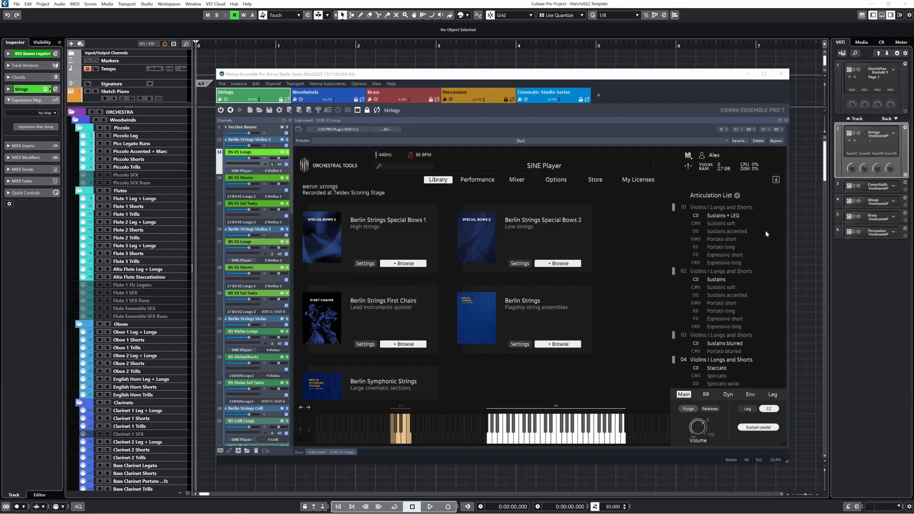
# - Scroll through the BS V1 Longs SINE Player's Violins I articulation list
pyautogui.scroll(-3)
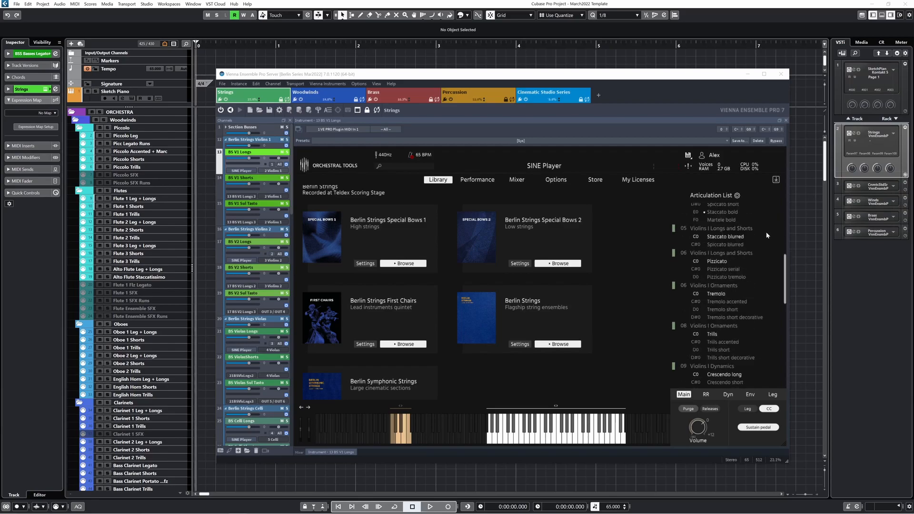
pyautogui.scroll(-3)
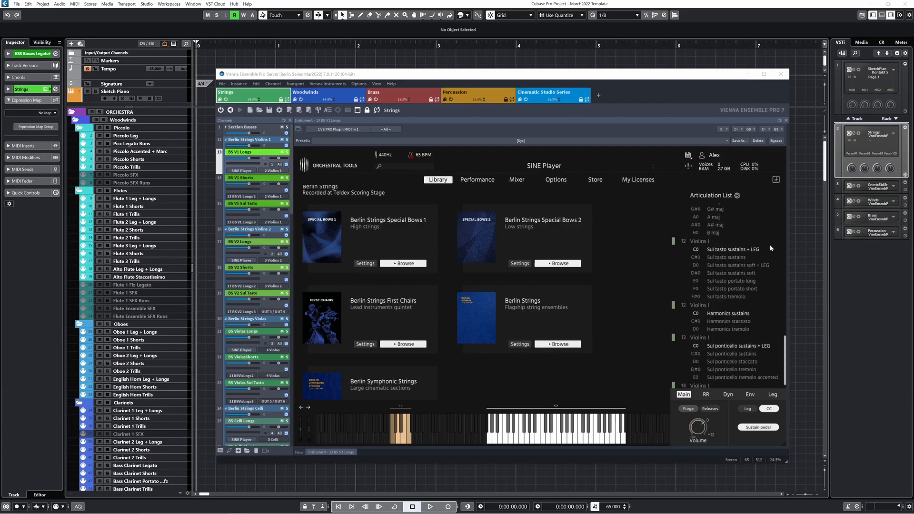
pyautogui.scroll(-3)
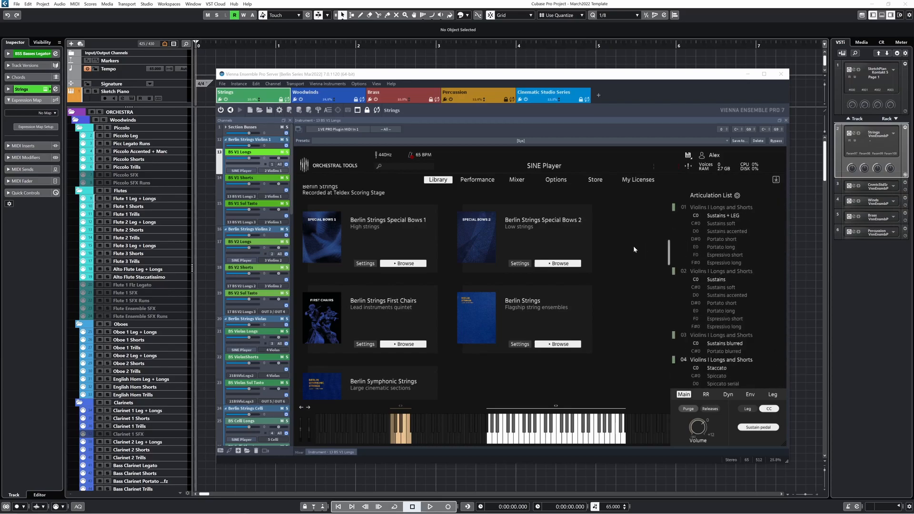
pyautogui.moveTo(611, 252)
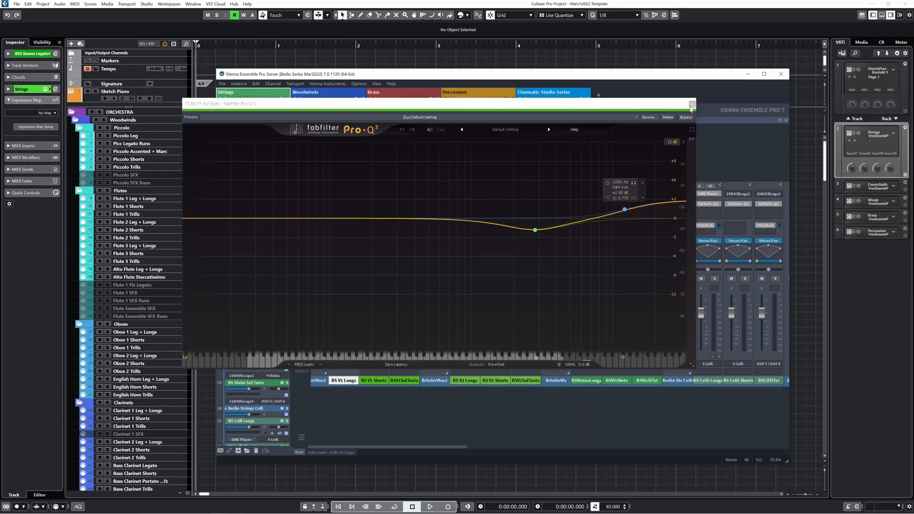
# - Close the FabFilter Pro-Q 3 equalizer view
pyautogui.click(692, 103)
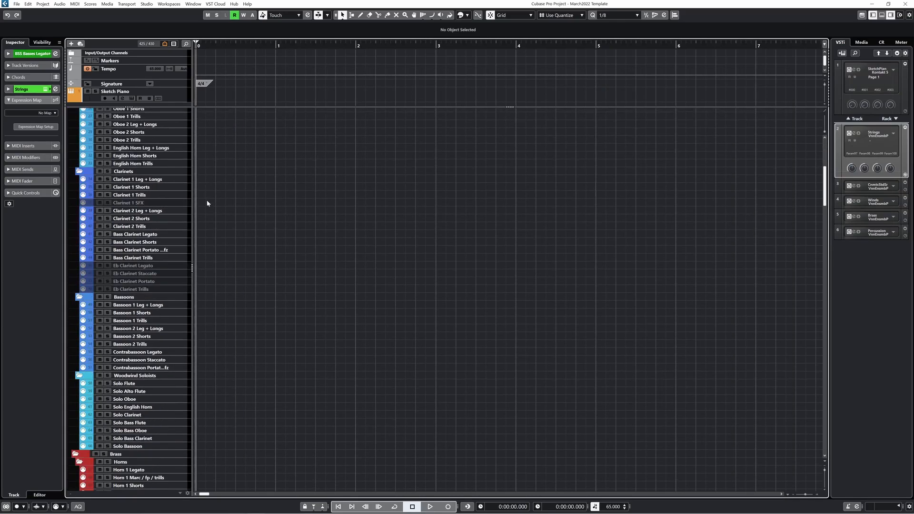
# - Scroll the template track list down to the VST Instruments folder and group buses
pyautogui.scroll(-3)
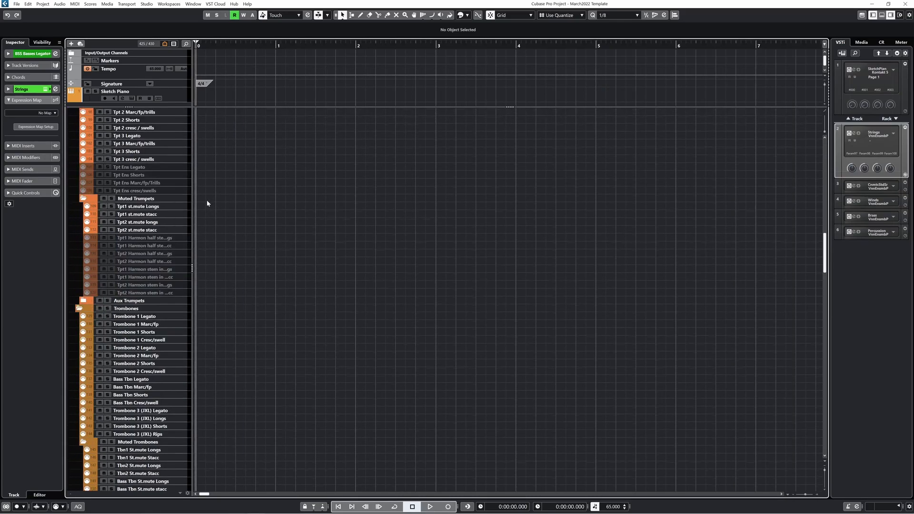
pyautogui.scroll(-3)
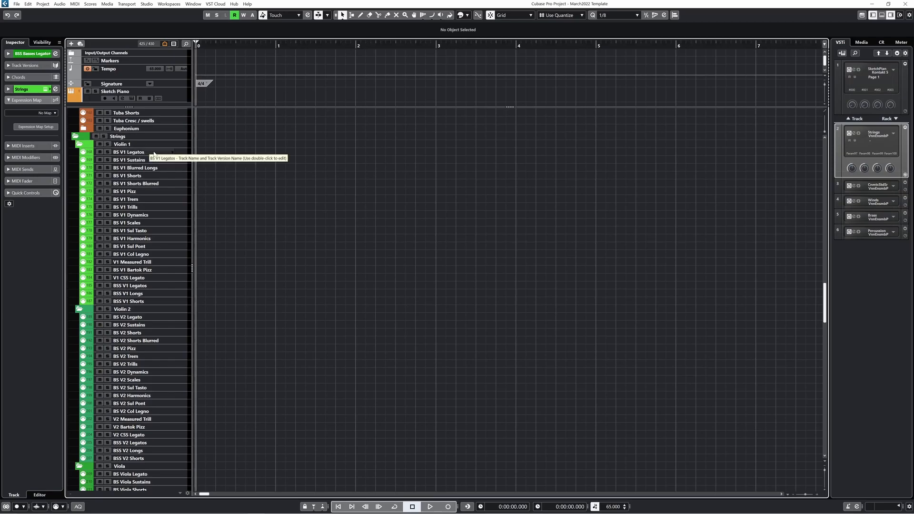
pyautogui.moveTo(174, 249)
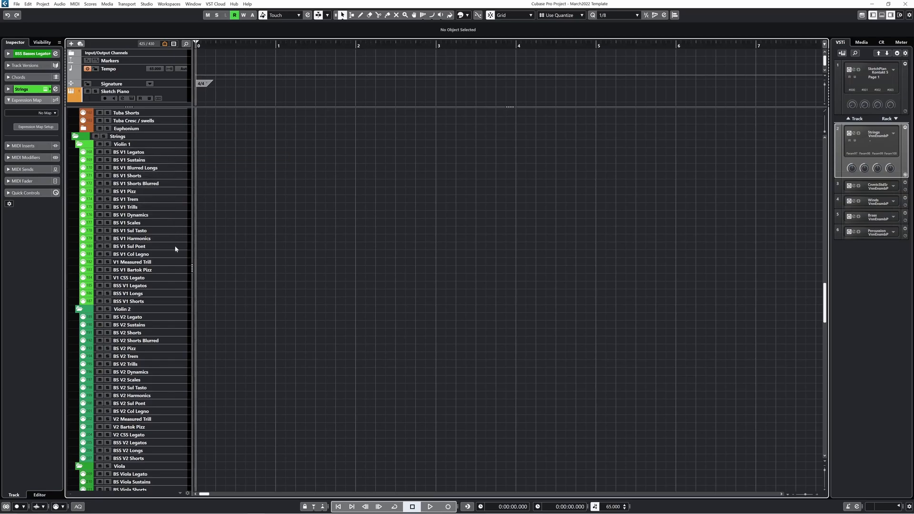
pyautogui.moveTo(234, 279)
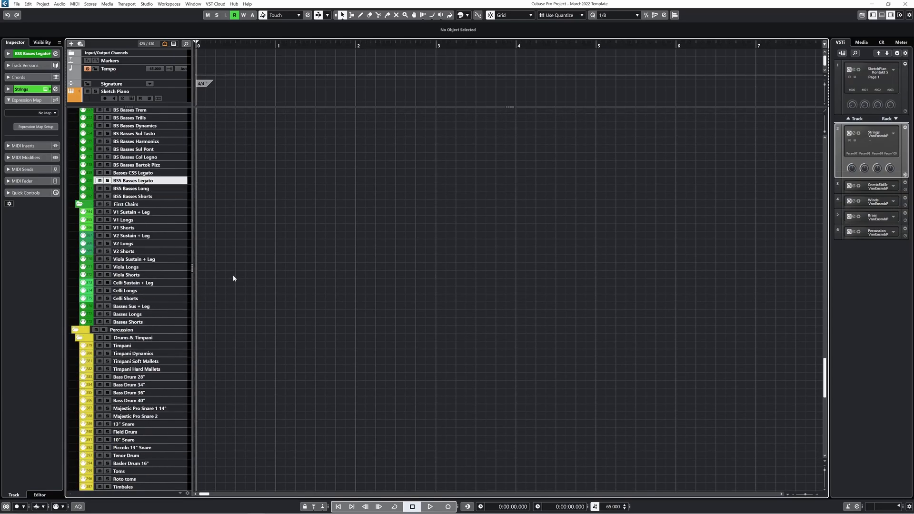
pyautogui.scroll(-3)
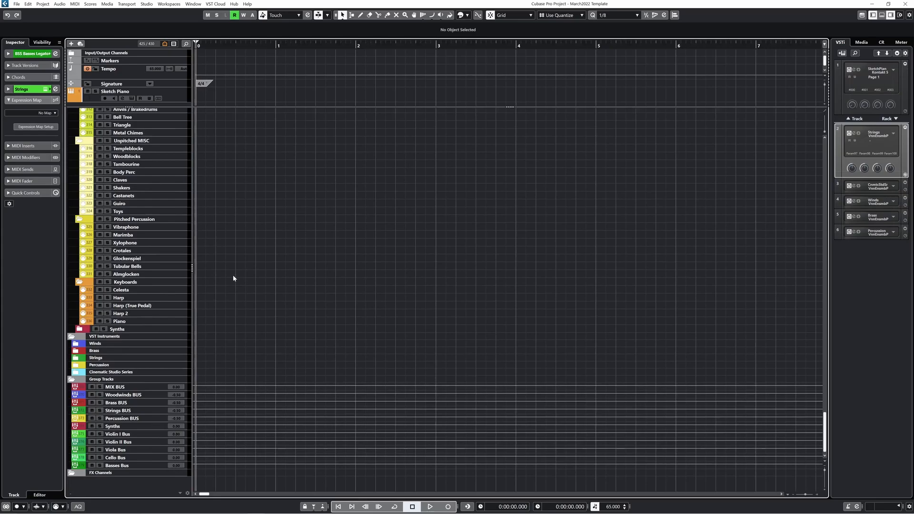
# - Expand the Strings folder and inspect Violins 1 feeding Violin I Bus, which feeds Strings BUS
pyautogui.click(96, 357)
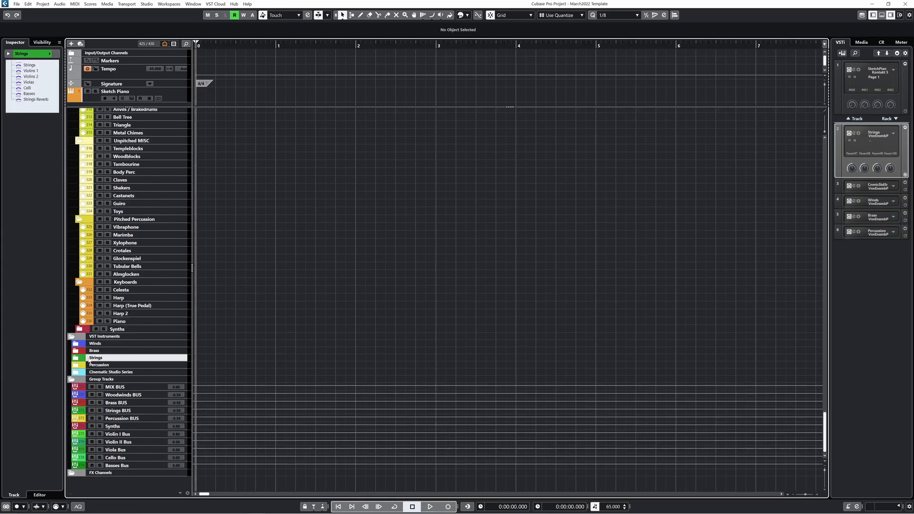
pyautogui.click(72, 357)
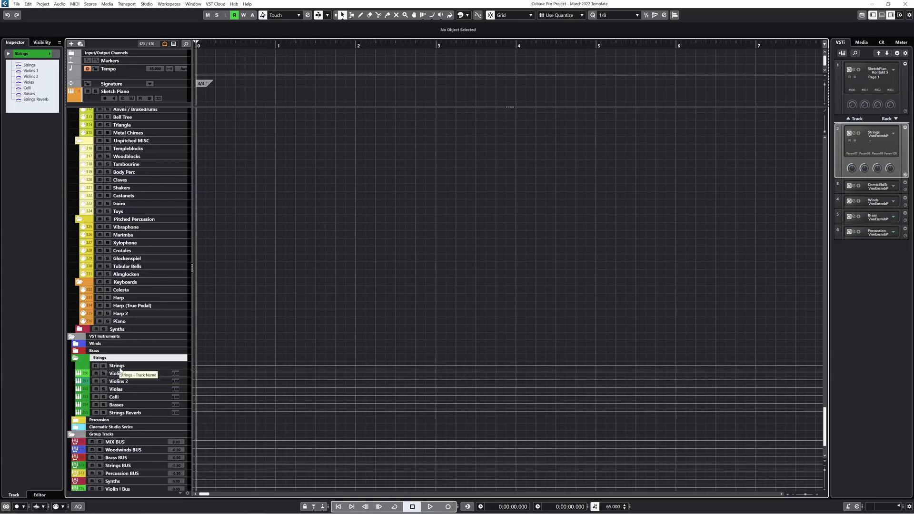
pyautogui.moveTo(130, 393)
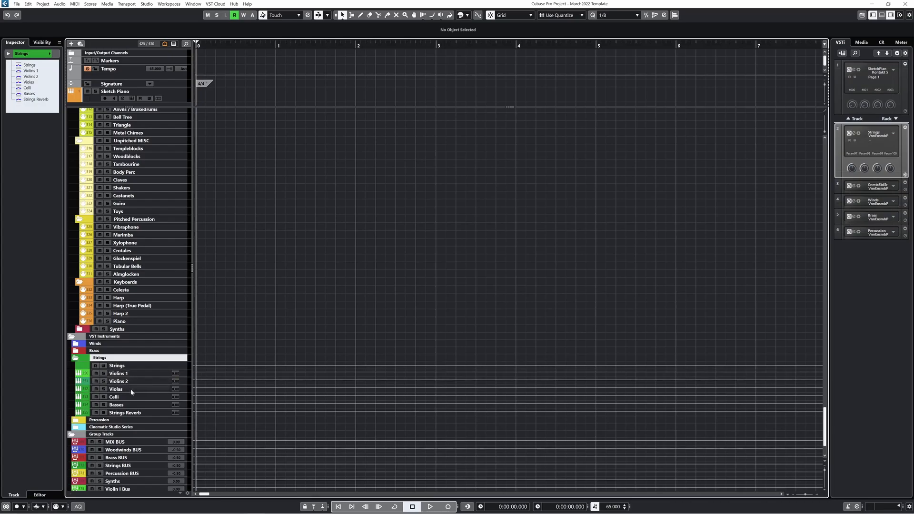
pyautogui.click(118, 373)
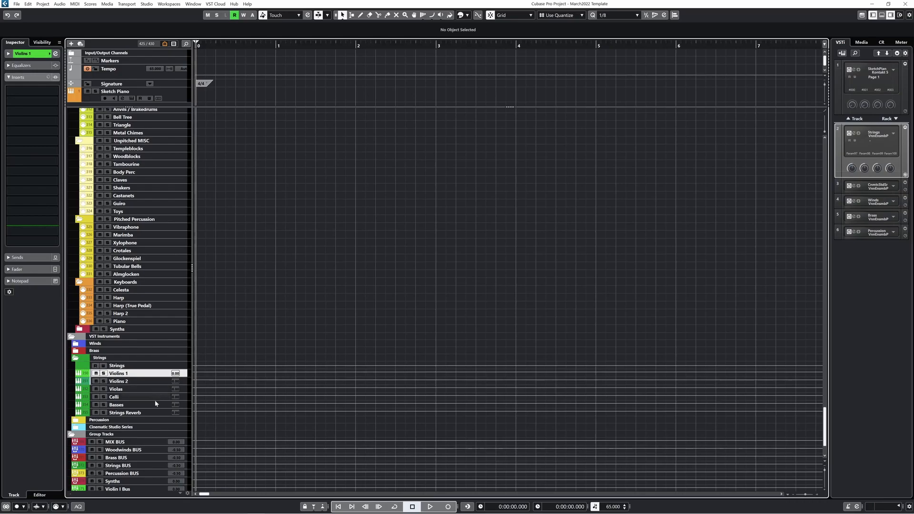
pyautogui.scroll(-3)
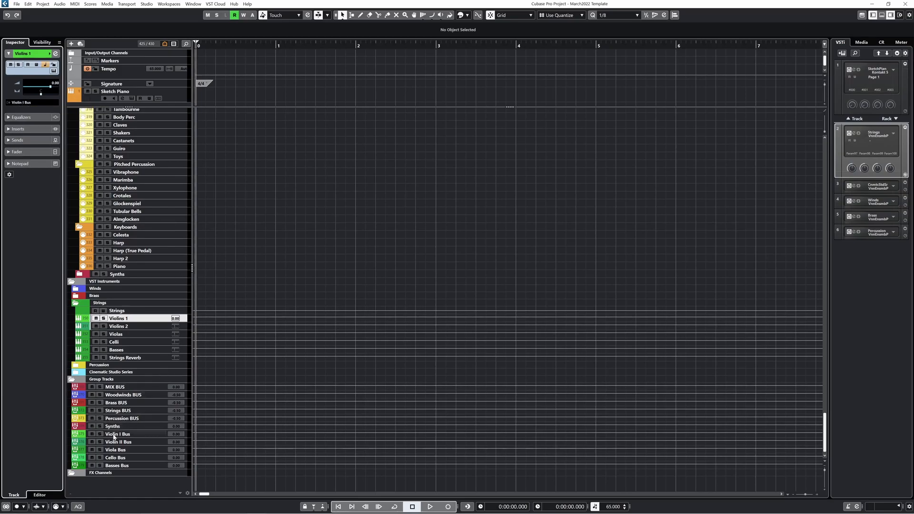
pyautogui.click(117, 434)
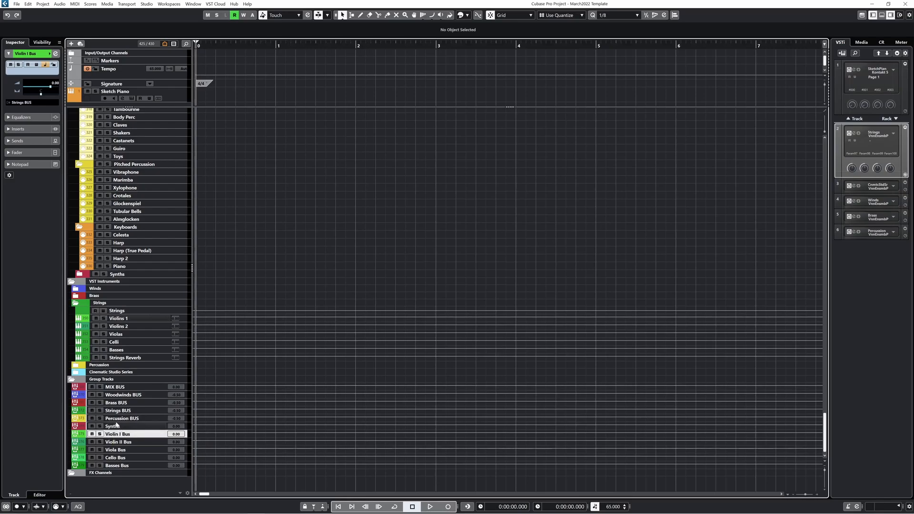
pyautogui.moveTo(142, 426)
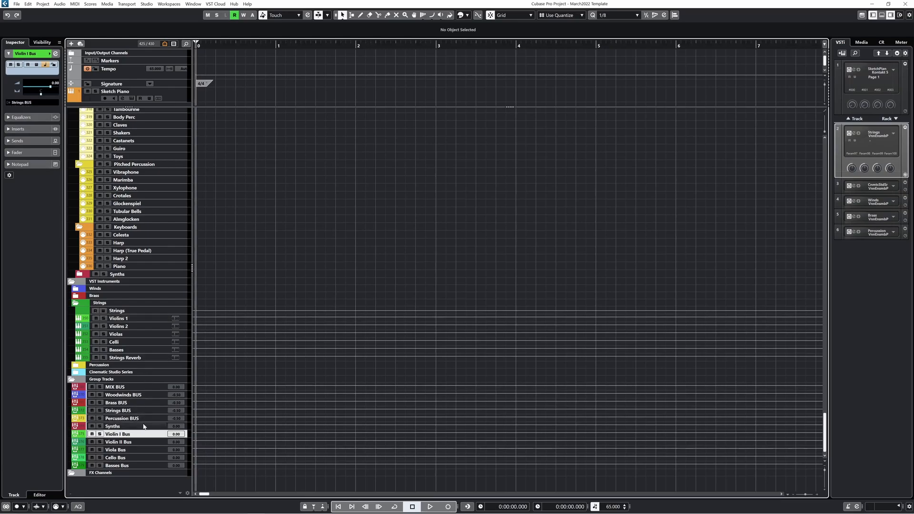
# - Show the Strings BUS inserts: Gullfoss, Pro-C 2, Kramer and Puig
pyautogui.click(116, 410)
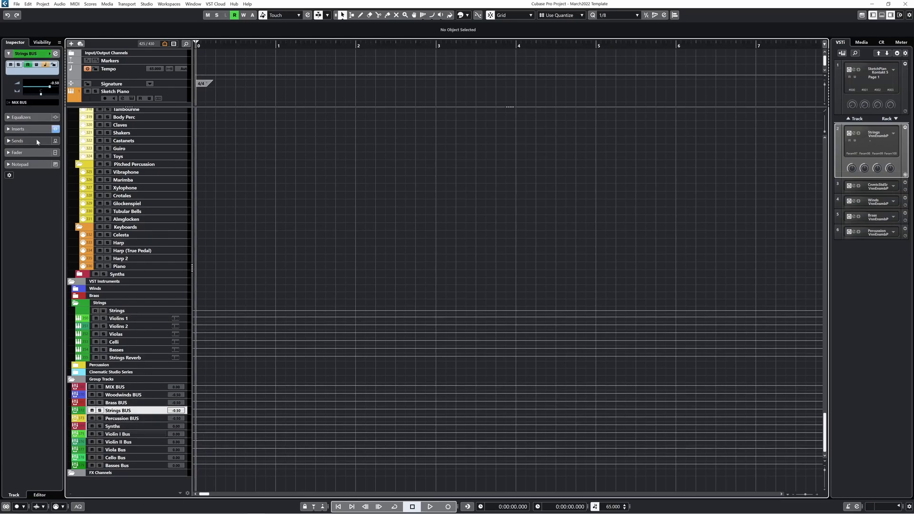
pyautogui.click(17, 129)
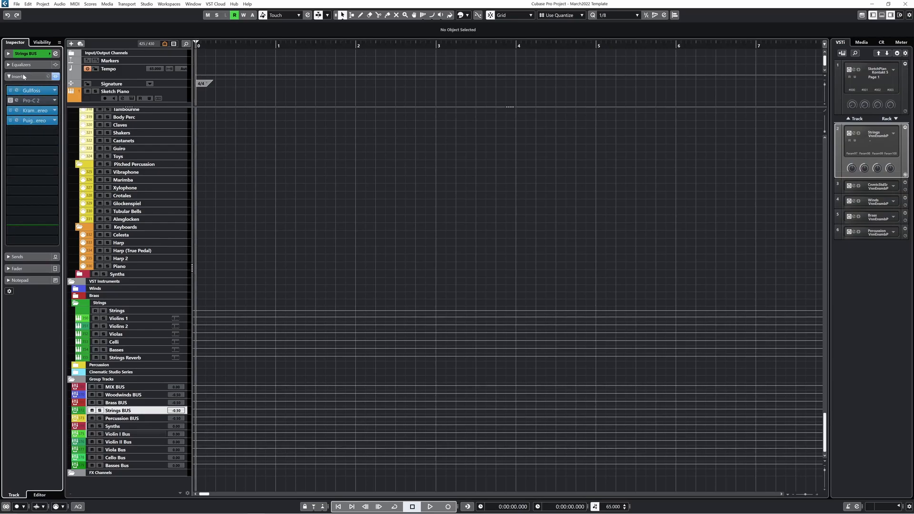
pyautogui.click(9, 76)
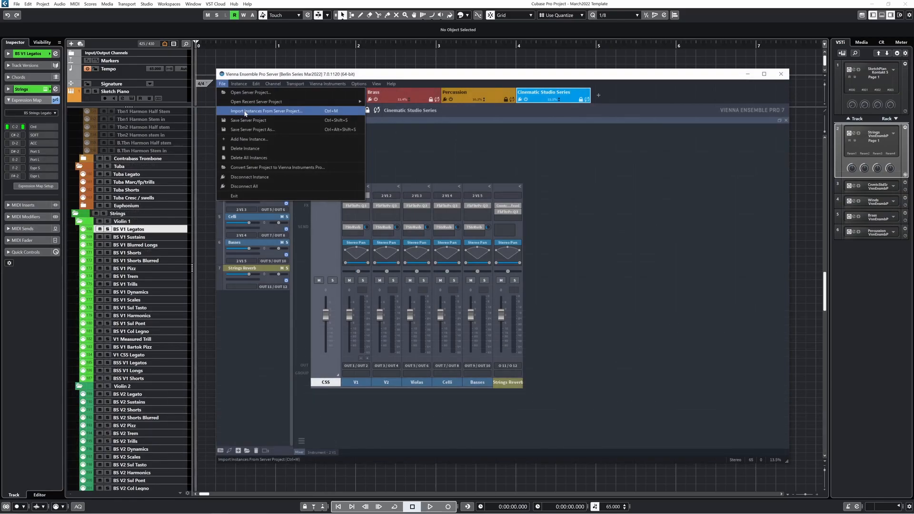
# - Import only the Spitfire Appassionata Strings instance from another server project, excluding Berlin Woodwinds
pyautogui.click(267, 111)
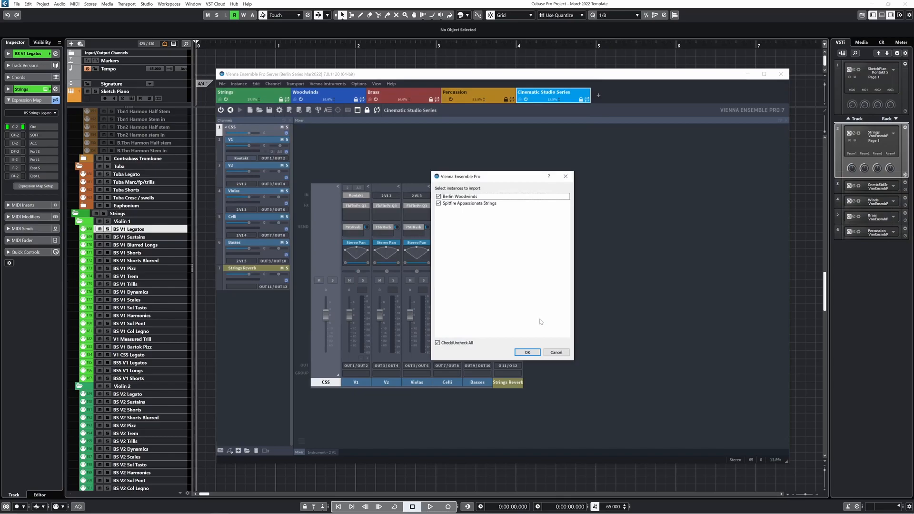
pyautogui.moveTo(543, 271)
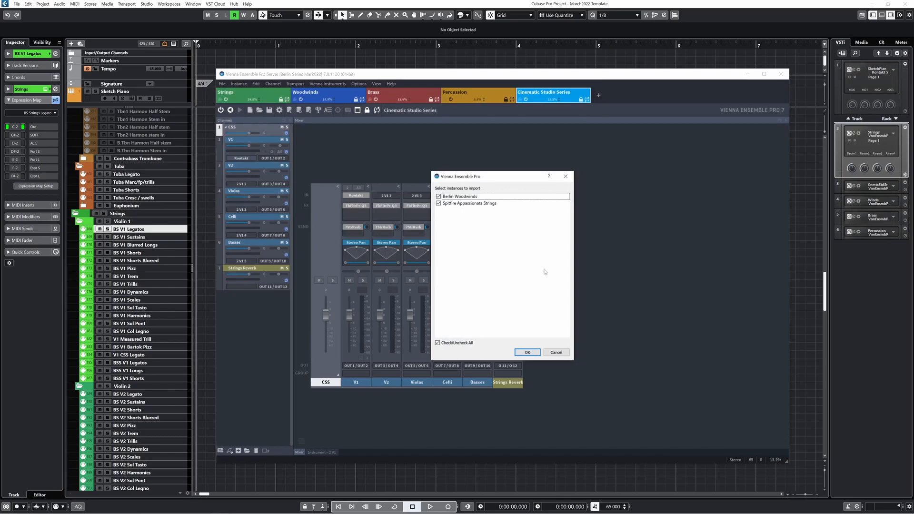
pyautogui.click(470, 203)
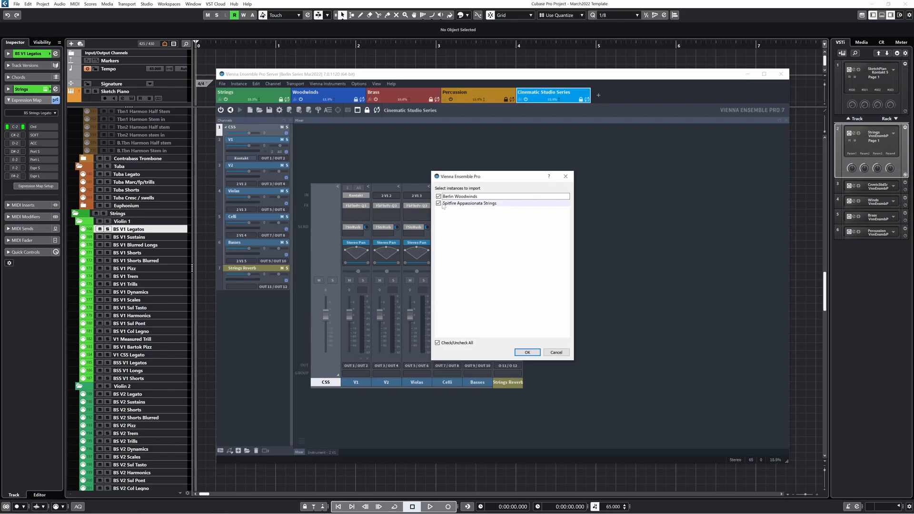
pyautogui.click(438, 195)
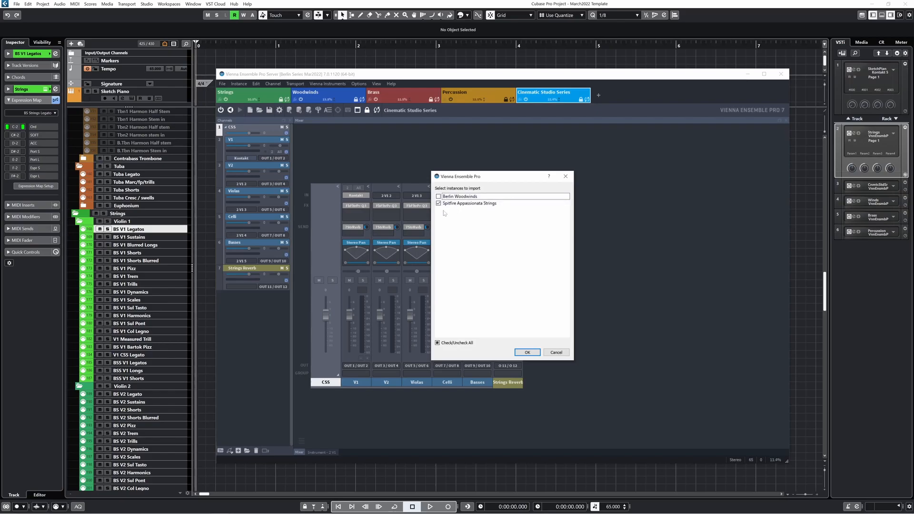
pyautogui.click(527, 352)
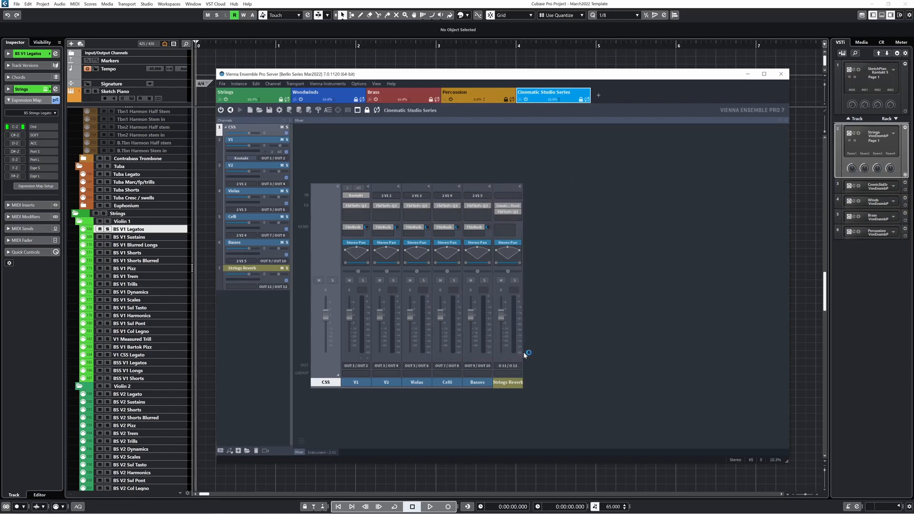
pyautogui.moveTo(607, 239)
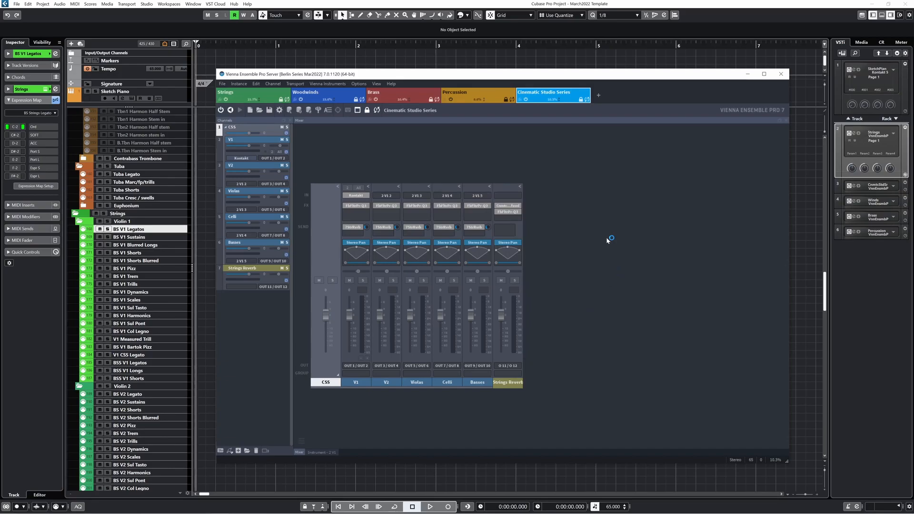
pyautogui.click(305, 92)
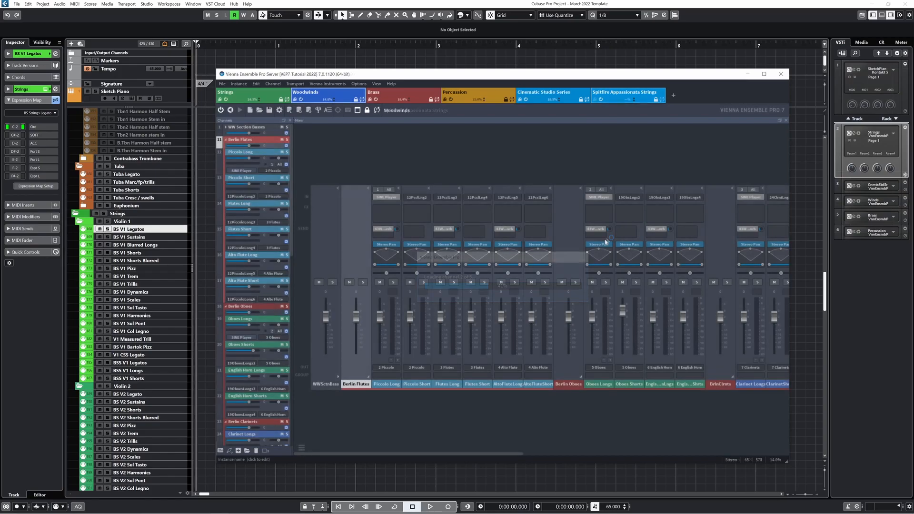
pyautogui.click(627, 95)
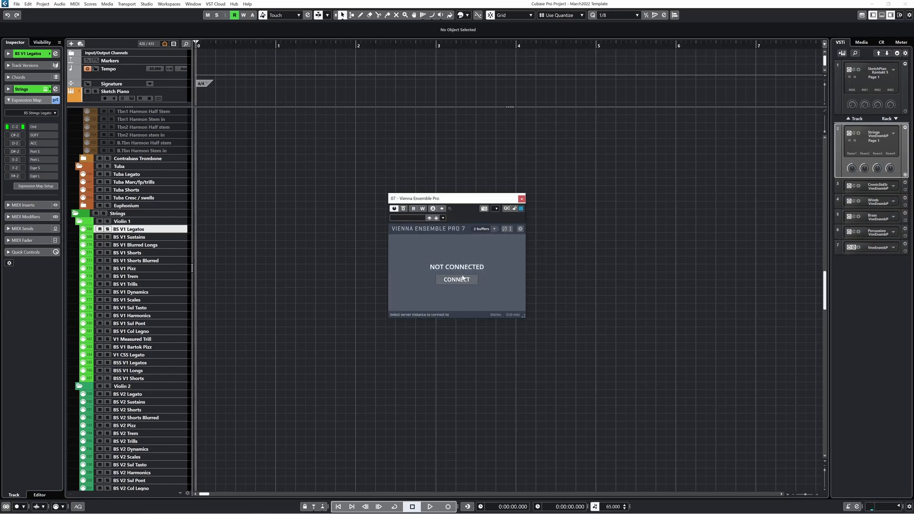
# - Connect the rack slot 7 plugin to the Spitfire Appassionata Strings instance
pyautogui.click(456, 279)
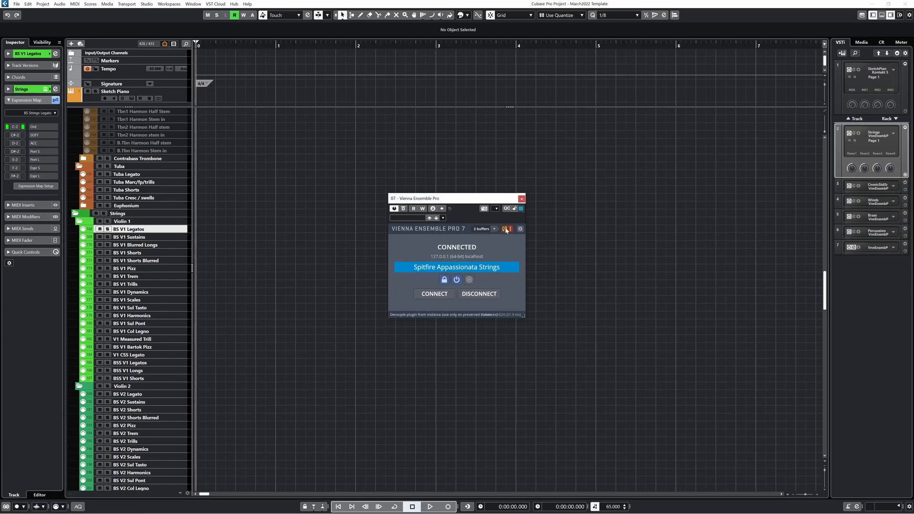
pyautogui.click(30, 108)
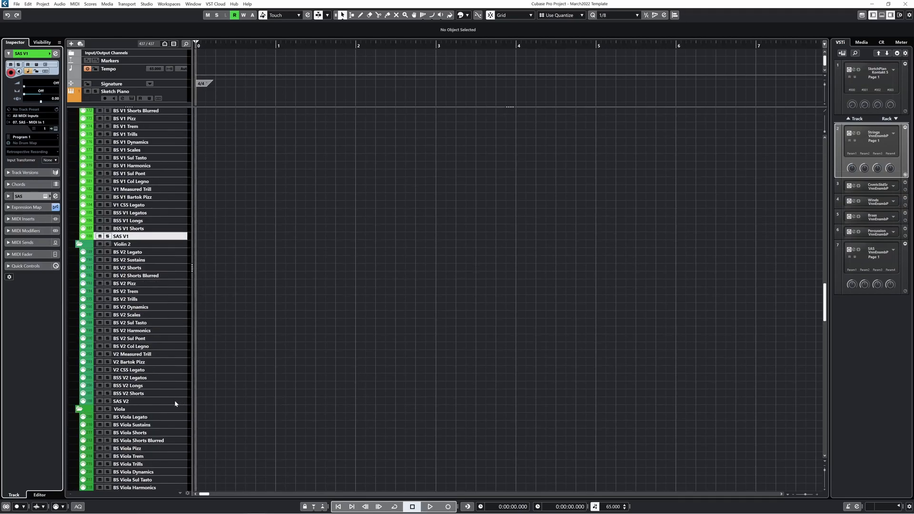
# - Group SAS V1, V2, Vla, VC and DB tracks in a folder under VST Instruments
pyautogui.click(120, 400)
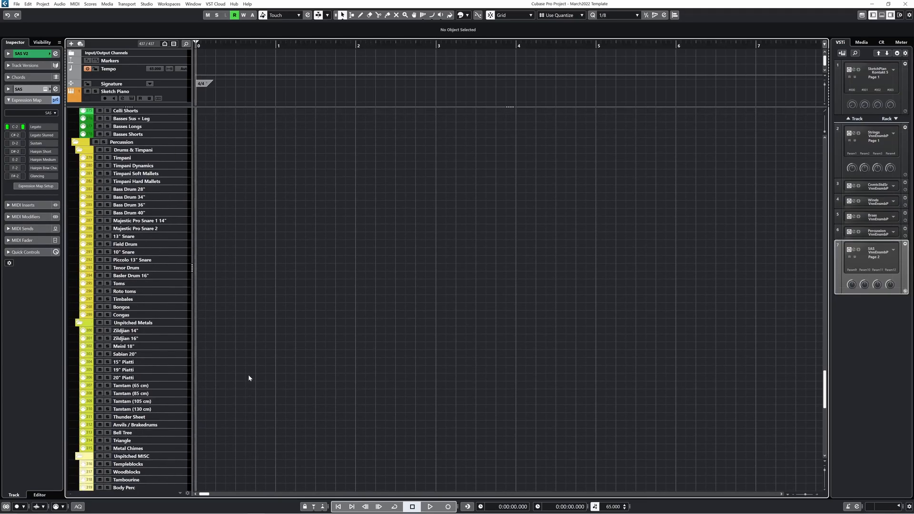
pyautogui.scroll(-3)
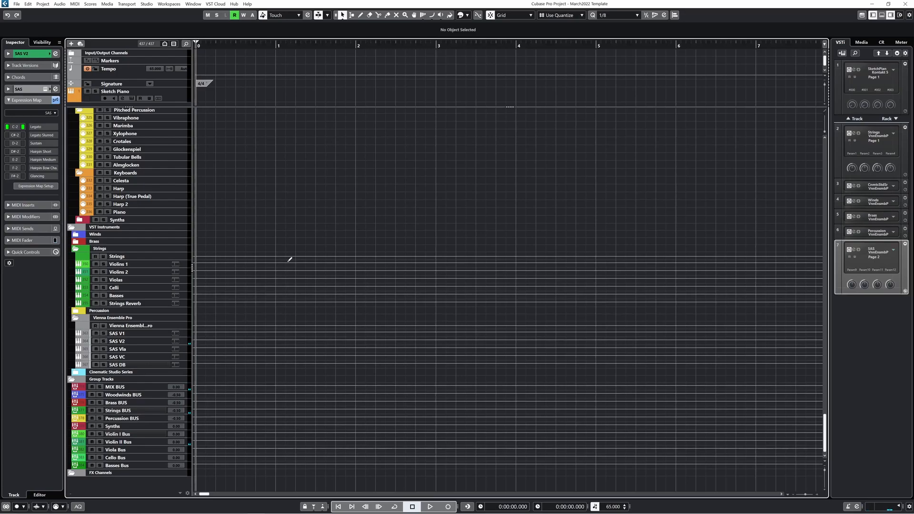
pyautogui.moveTo(287, 256)
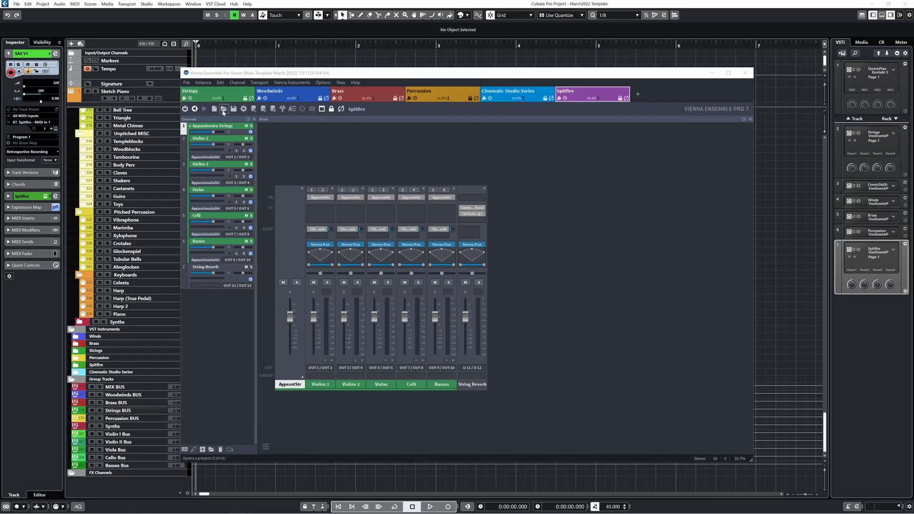
# - Import the Spitfire Appassionata Strings instance from the VEP7 Tutorial 2022 server project
pyautogui.click(186, 82)
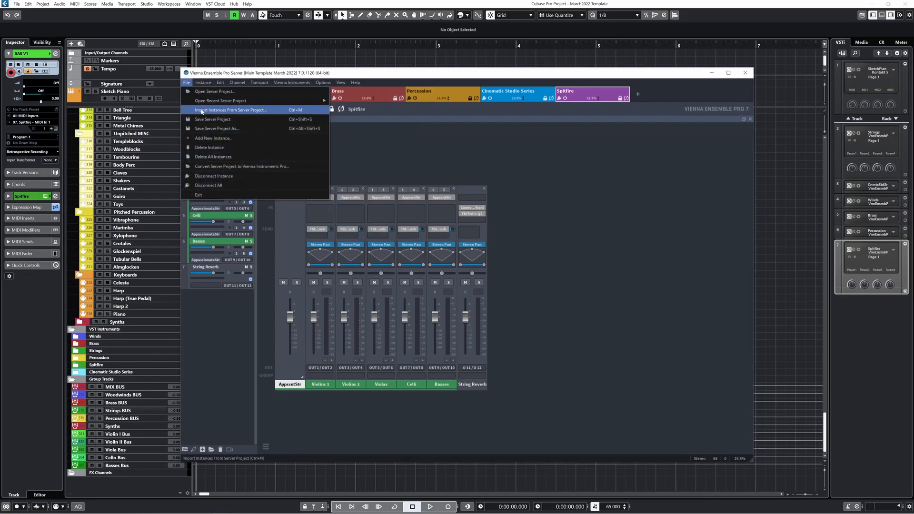
pyautogui.click(231, 109)
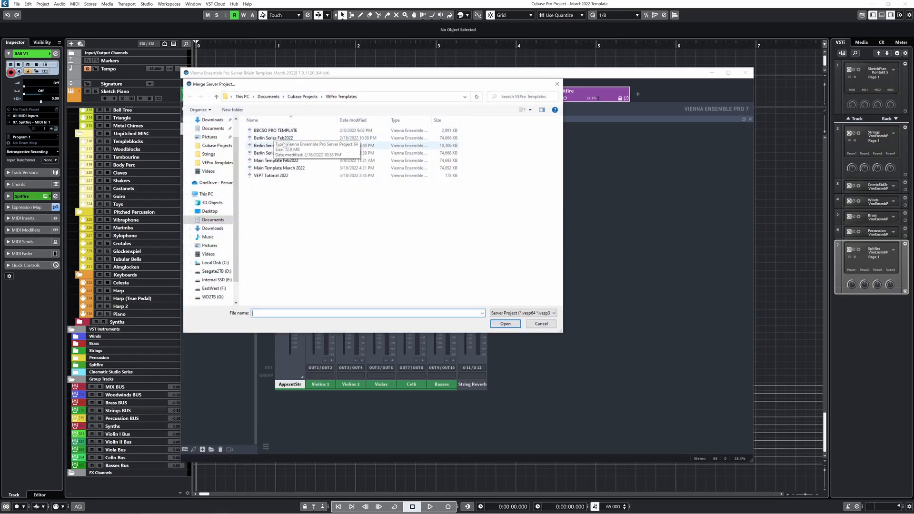
pyautogui.click(270, 176)
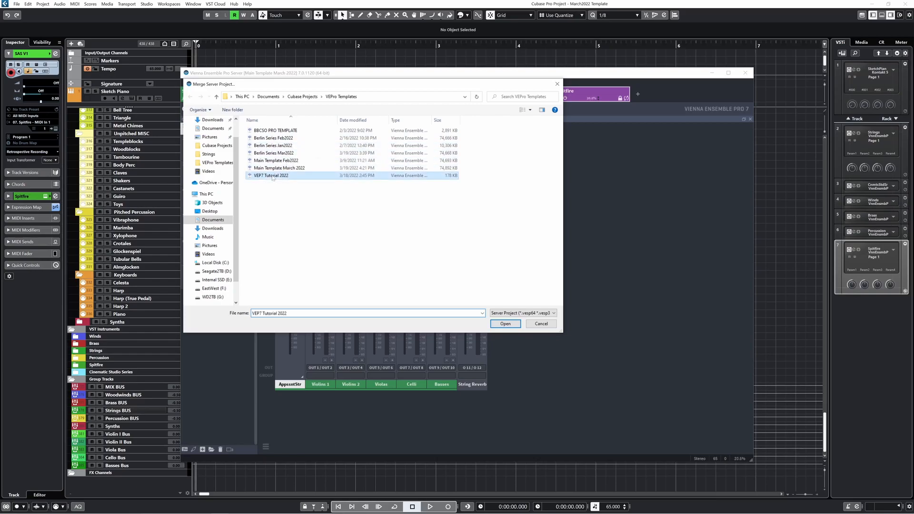
pyautogui.click(504, 323)
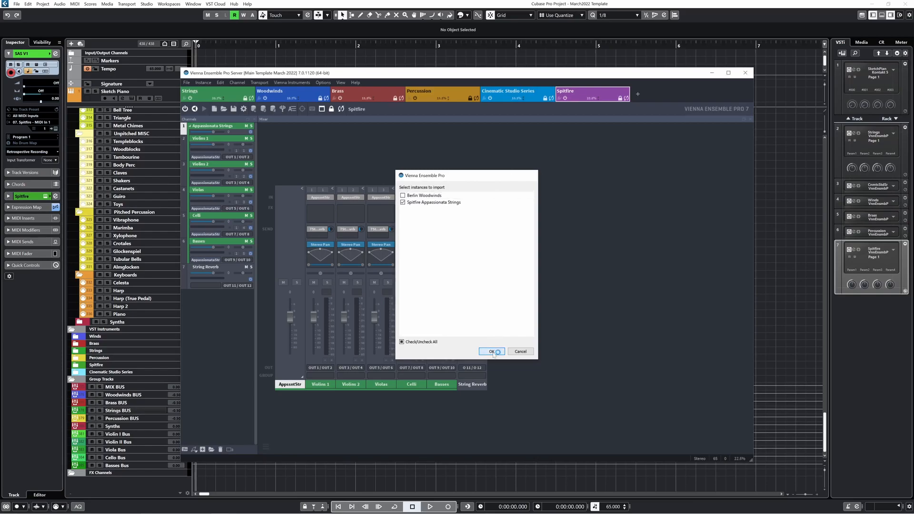
pyautogui.click(490, 351)
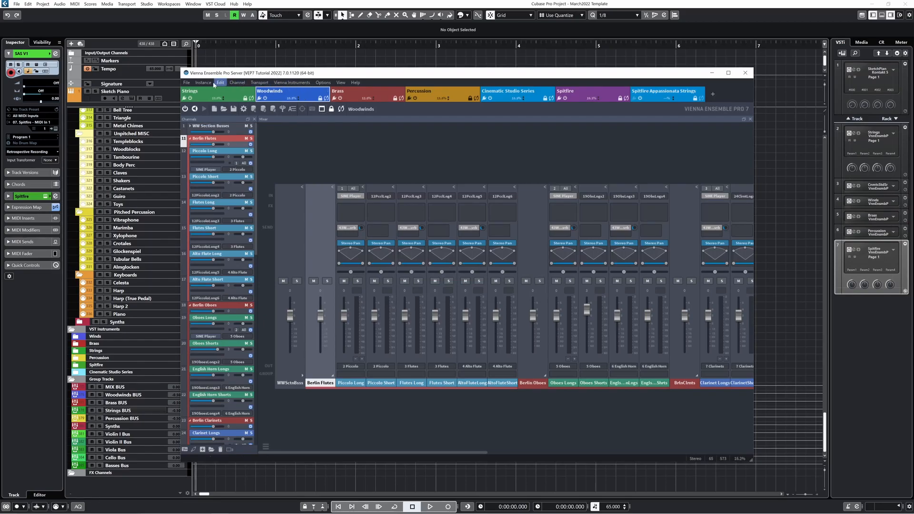
# - Begin Save Server Project As in the VEPro Templates folder, filename VEP7 Tutorial 2022
pyautogui.click(186, 83)
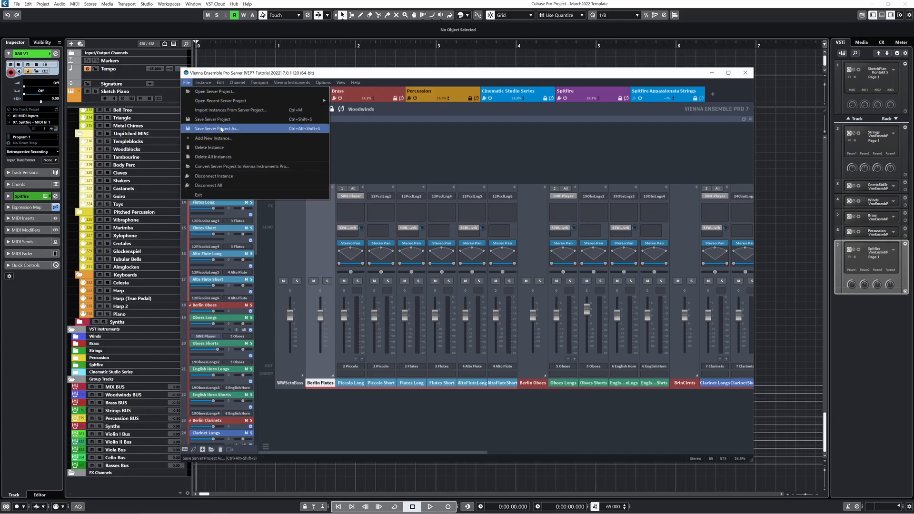
pyautogui.click(216, 128)
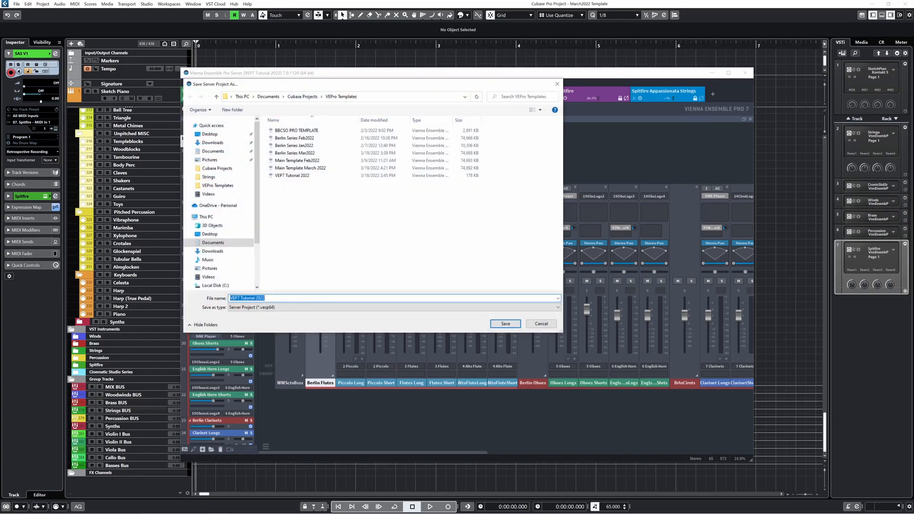